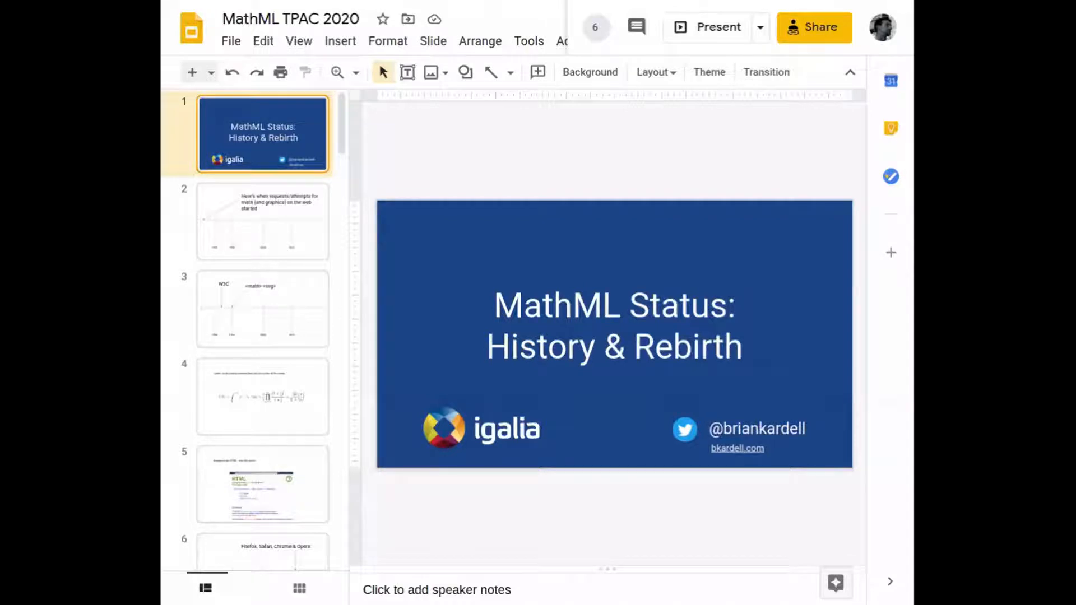
- Step through the math-requests and W3C timeline slides to slide 4 with the gamma-function equation
click(262, 221)
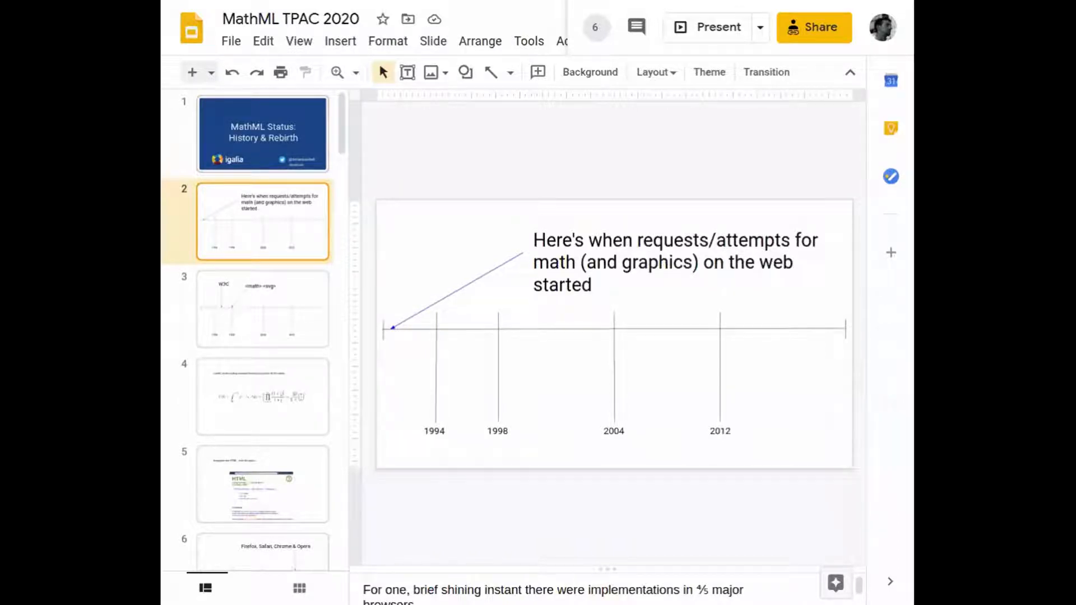
click(262, 309)
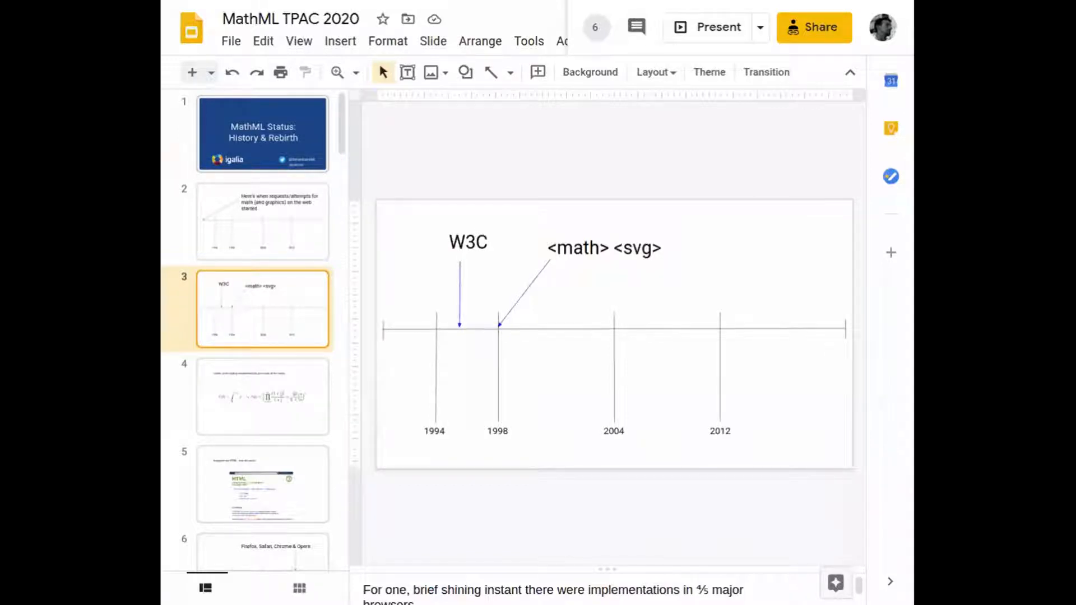
click(262, 395)
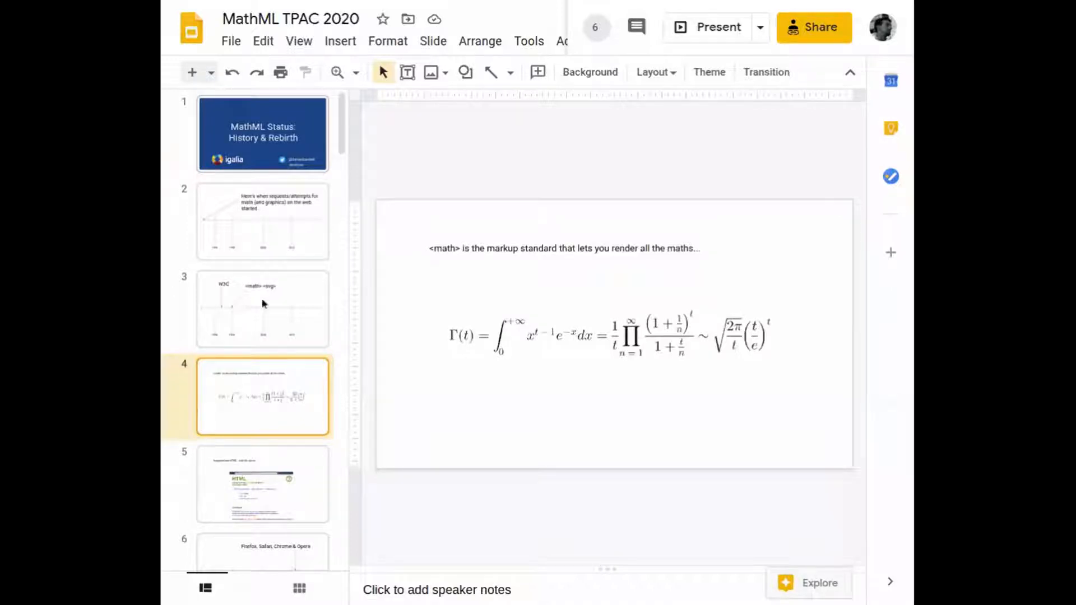
- Show the HTML-integration slide, the Firefox/Safari/Chrome/Opera timeline, then slide 8 on problems and challenges
scroll(down, 3)
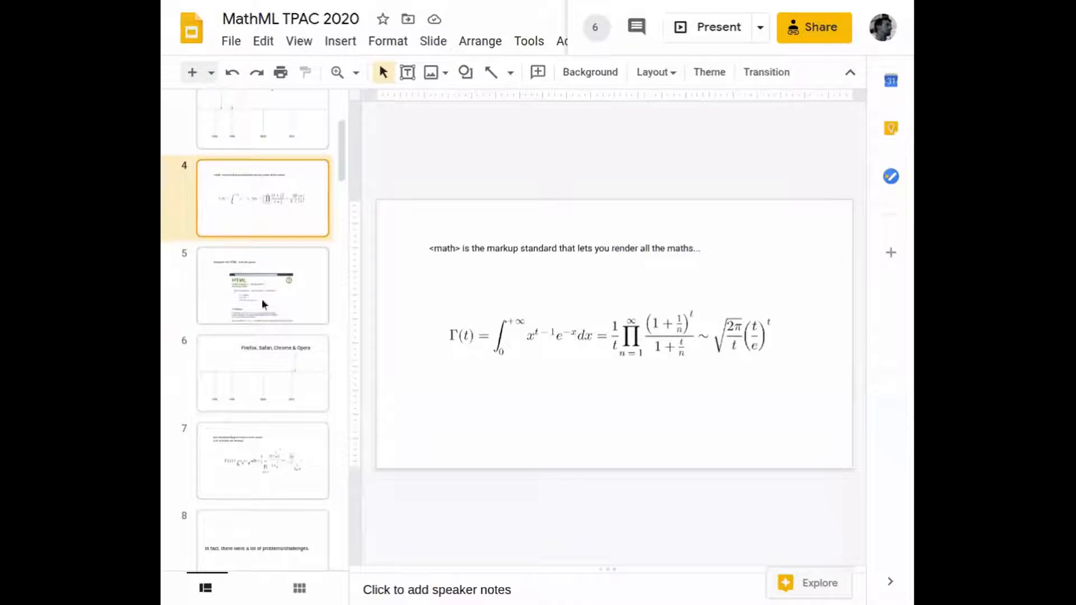
click(262, 286)
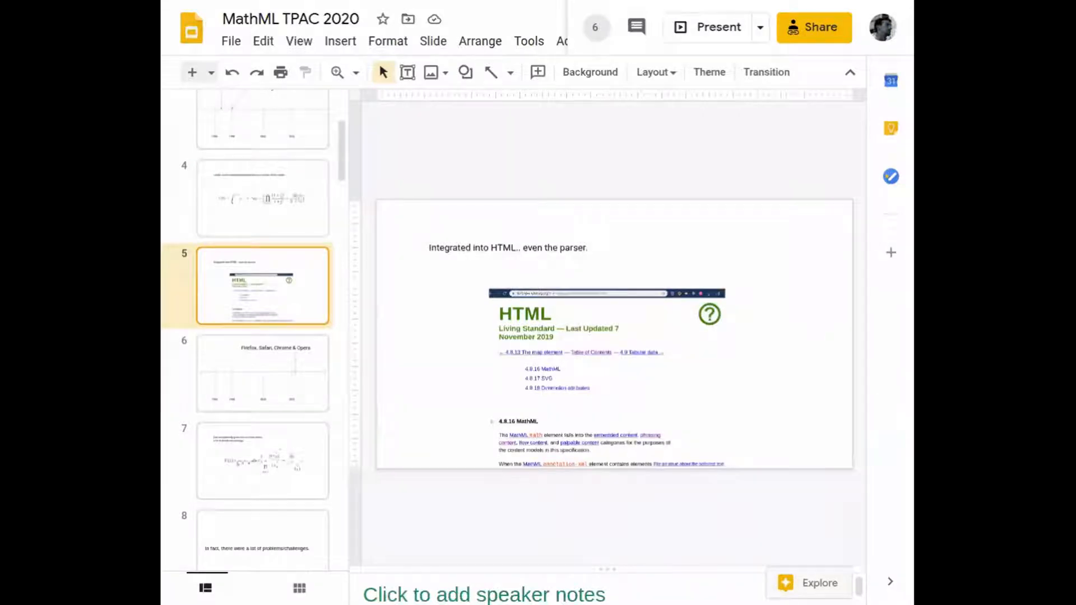
mouse_move(257, 388)
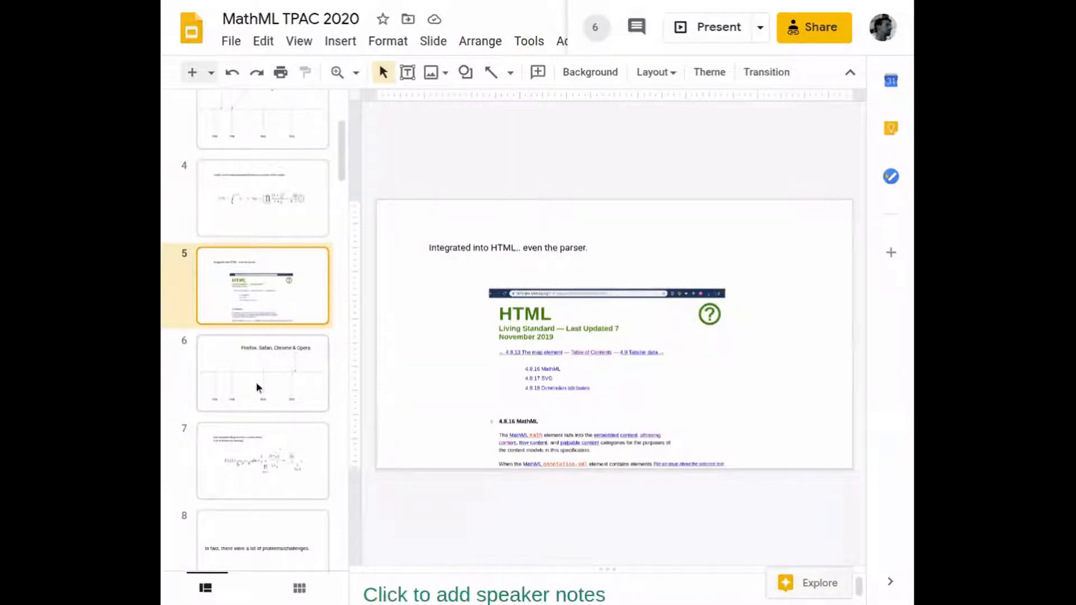
click(262, 373)
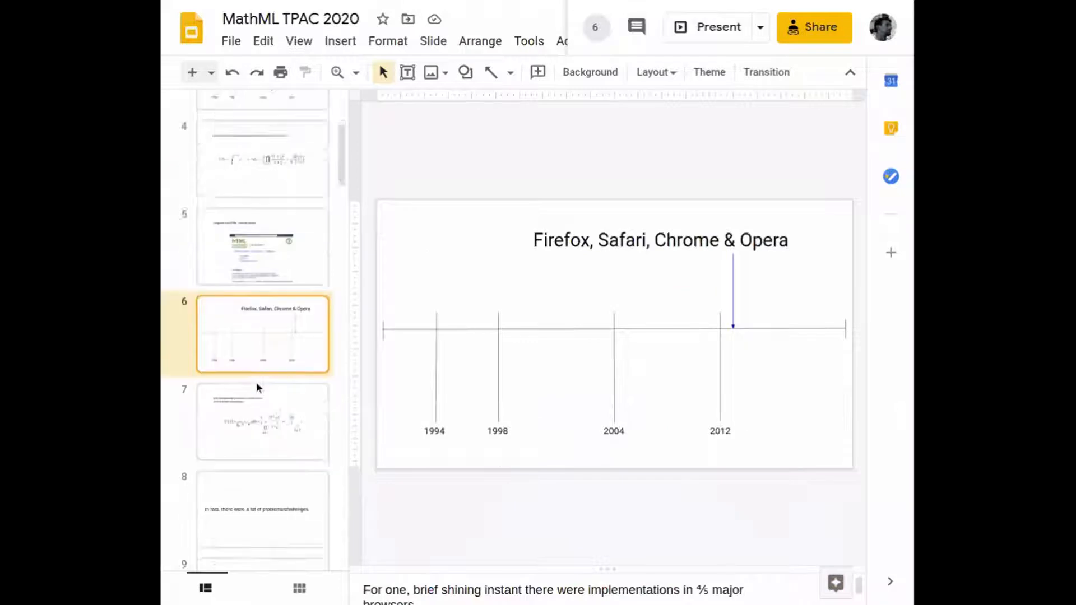
scroll(down, 3)
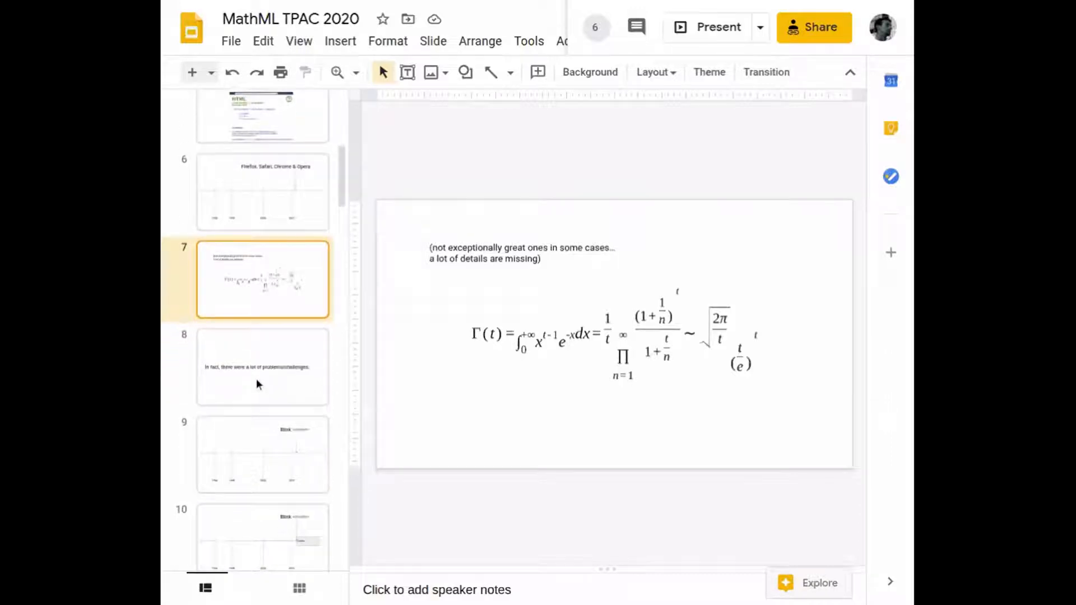
click(263, 366)
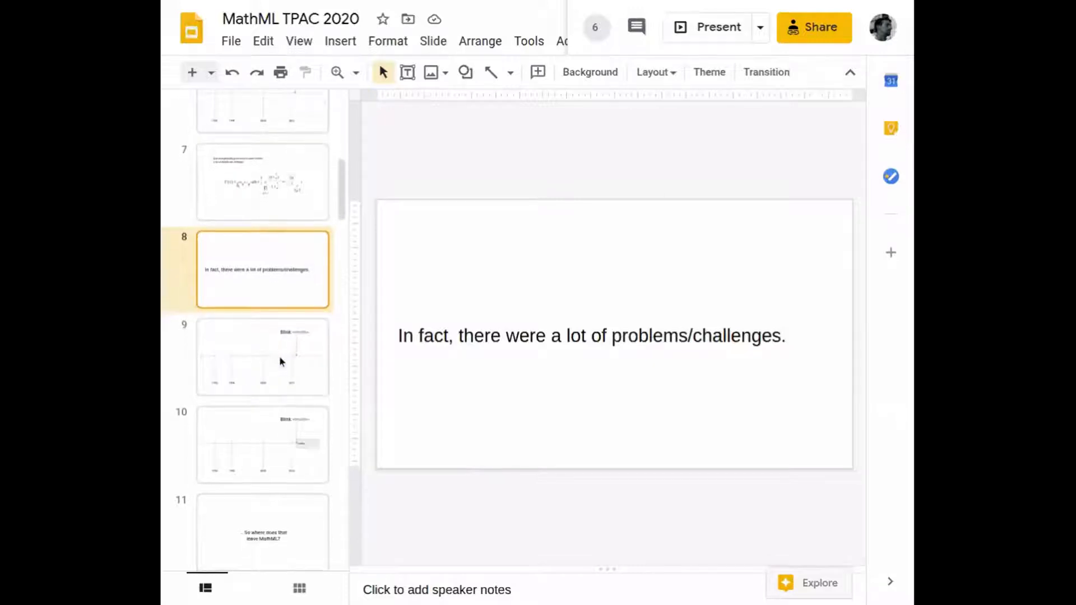
- Show the Blink-drops-math slide, the Limbo timeline slide, then slide 11 asking where that leaves MathML
scroll(down, 3)
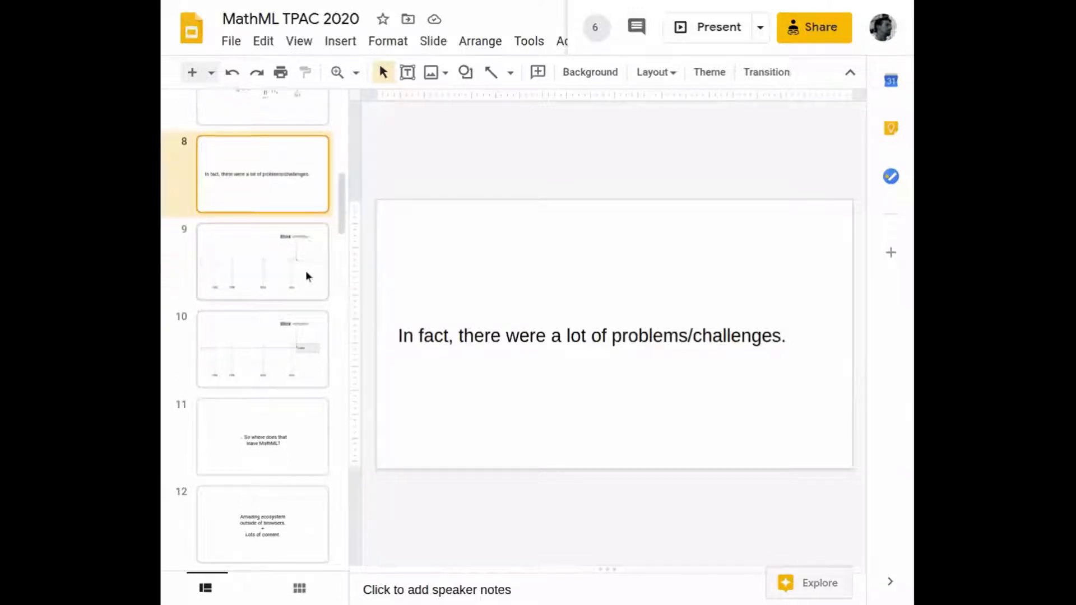
click(262, 262)
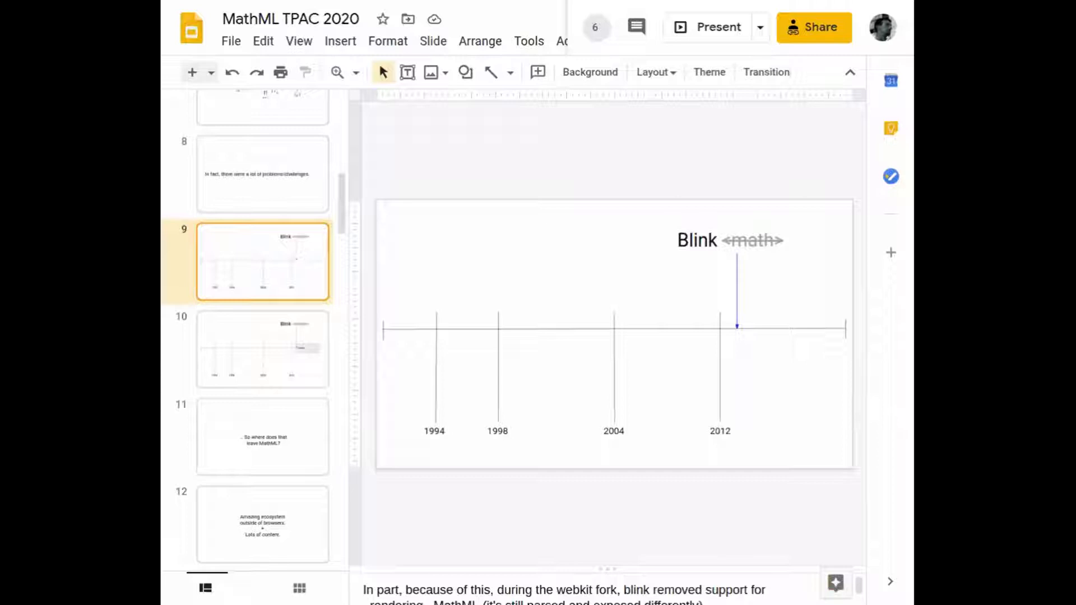
click(262, 349)
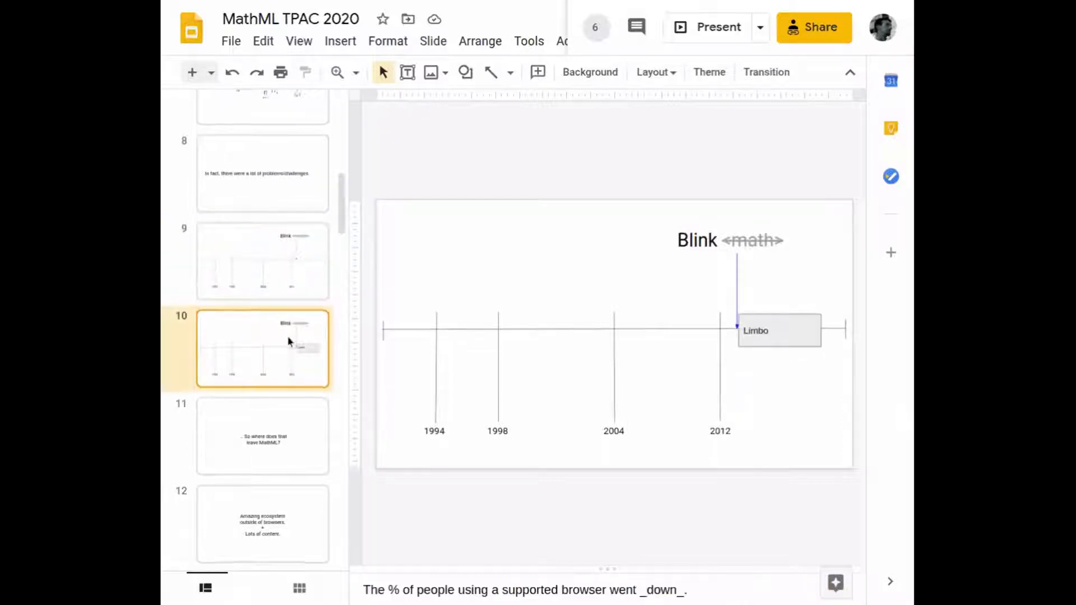
scroll(down, 3)
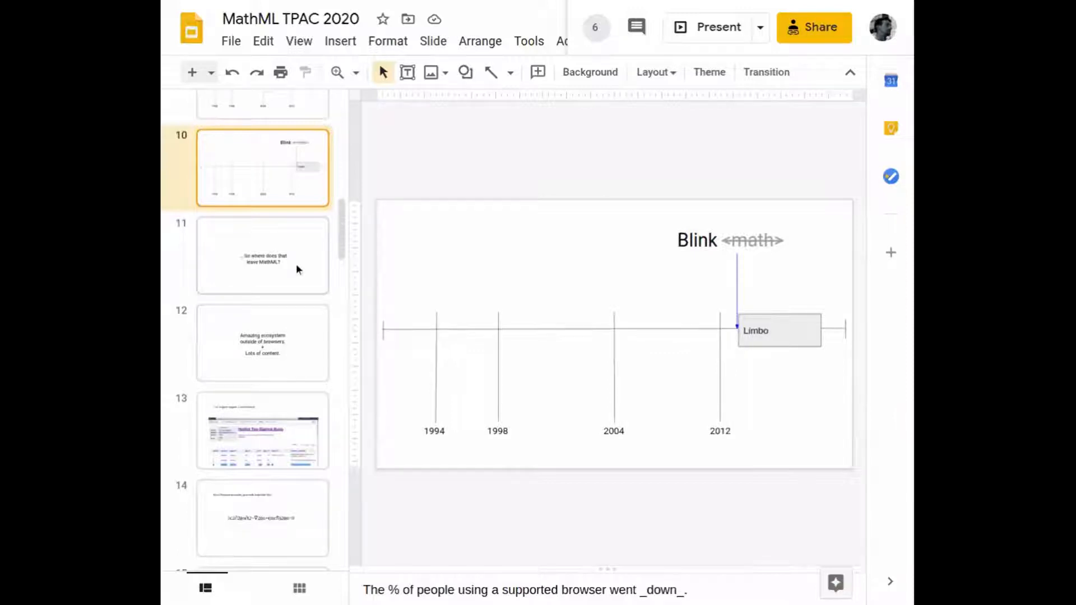
click(262, 254)
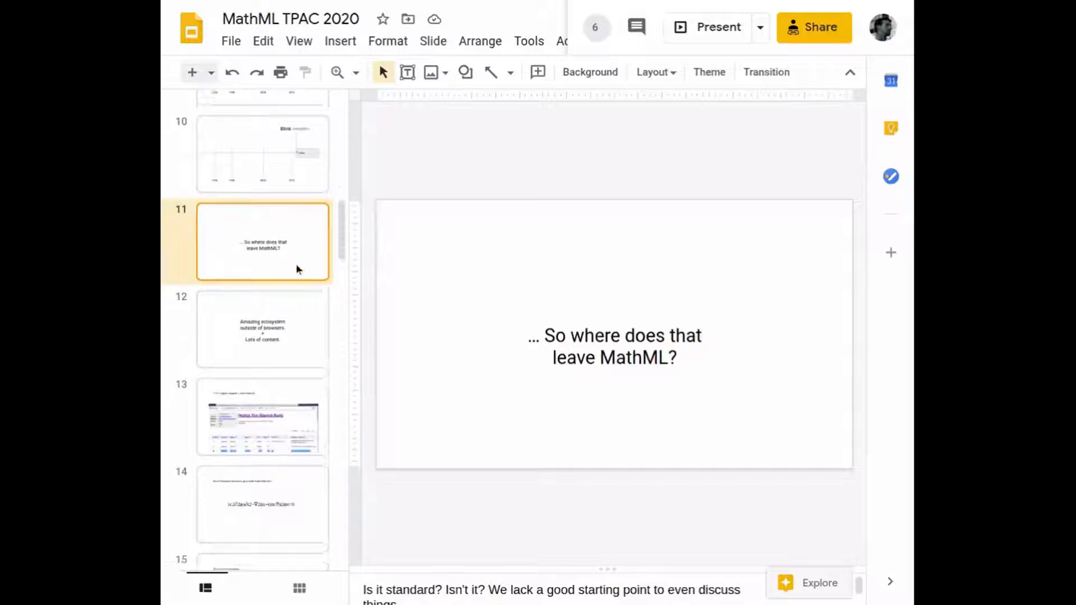
scroll(down, 3)
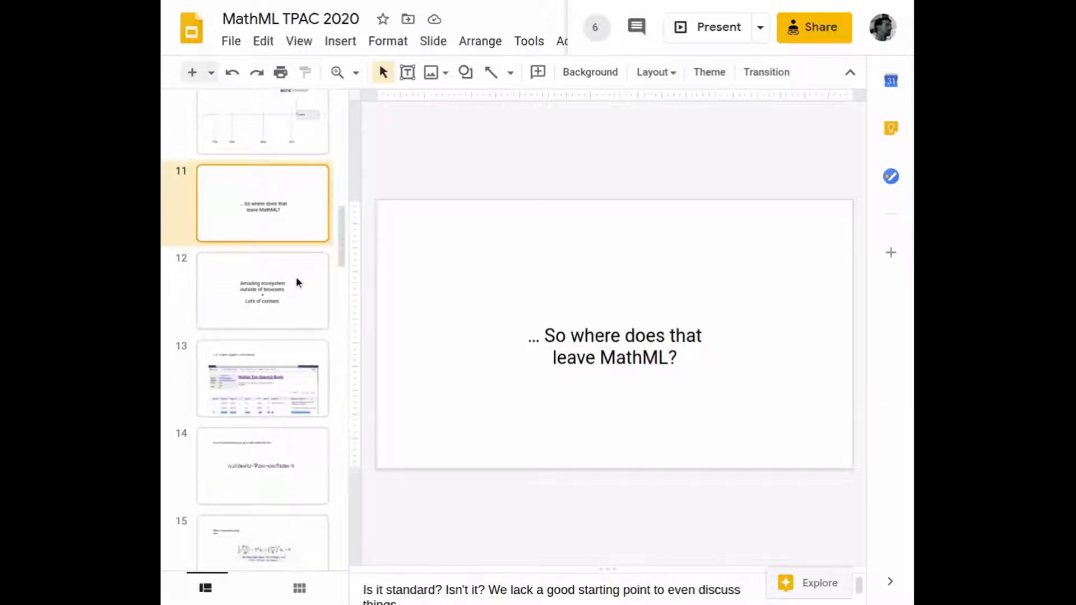
- Show the ecosystem slide, the top-starred-bugs list, then slide 14 on math in Chromium browsers
click(263, 289)
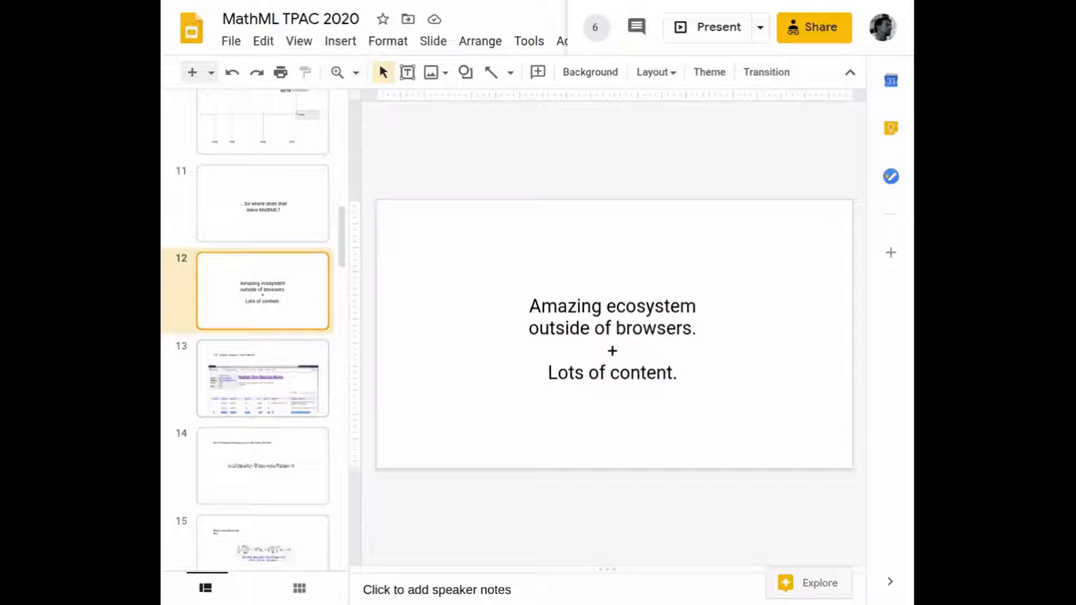
click(262, 377)
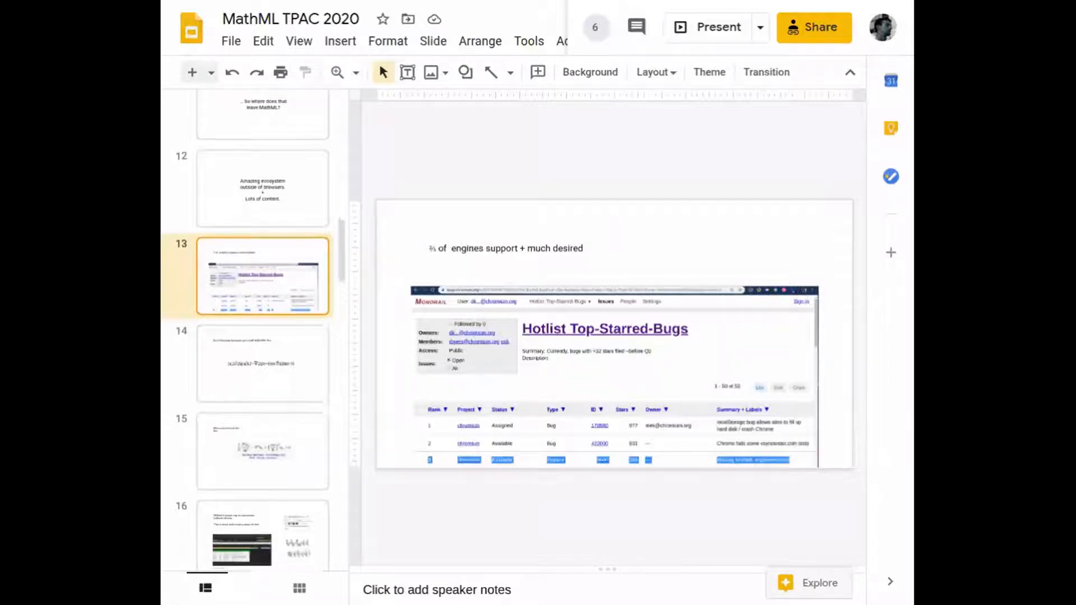
scroll(down, 3)
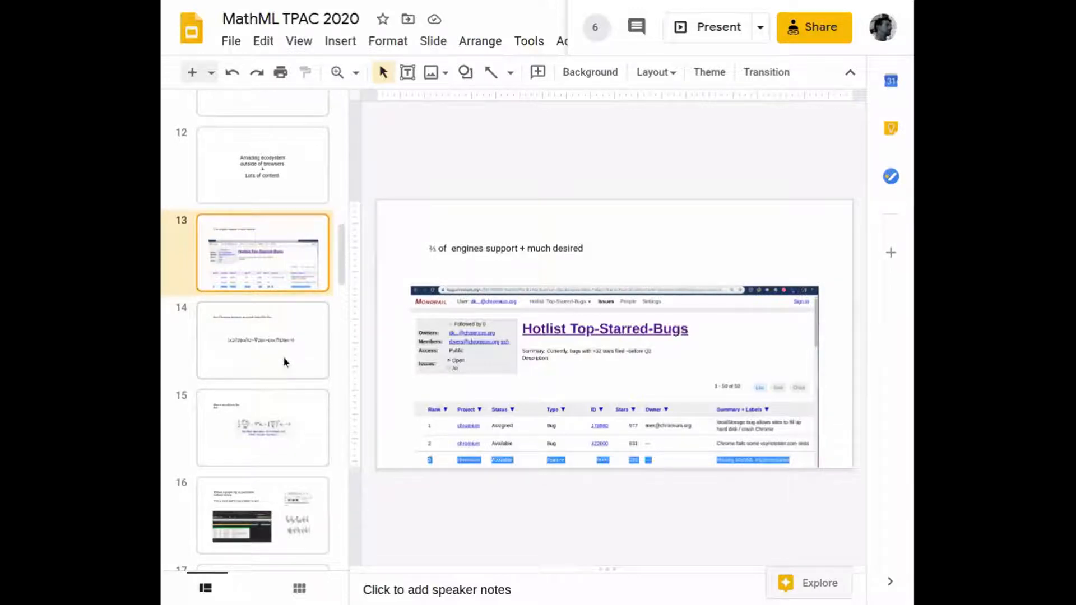
click(262, 339)
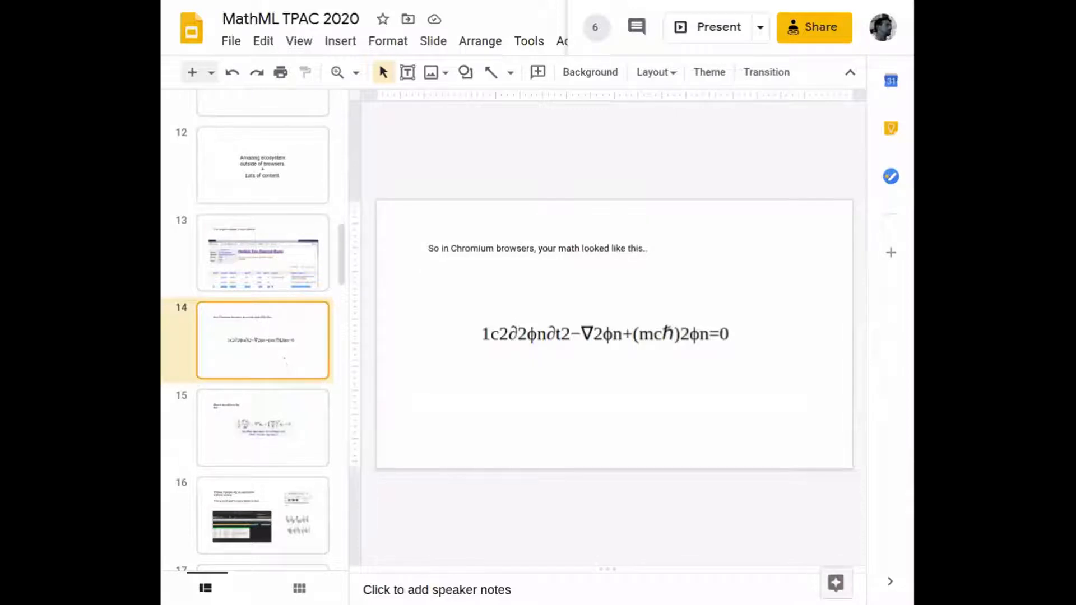
mouse_move(283, 372)
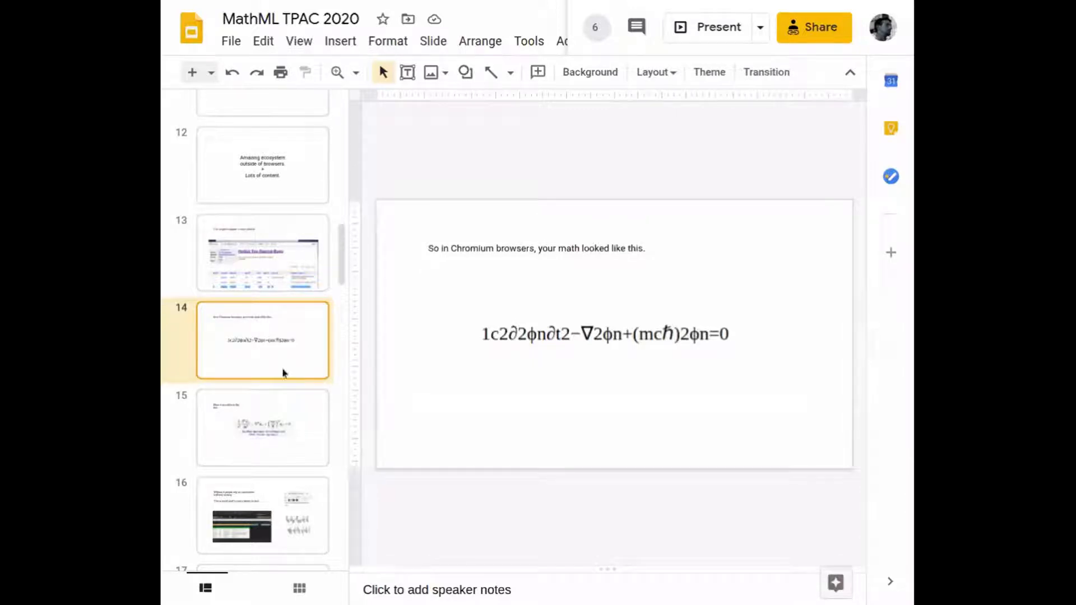
- Show slide 15 with the properly rendered equation, then slide 17 on sharing research
click(262, 427)
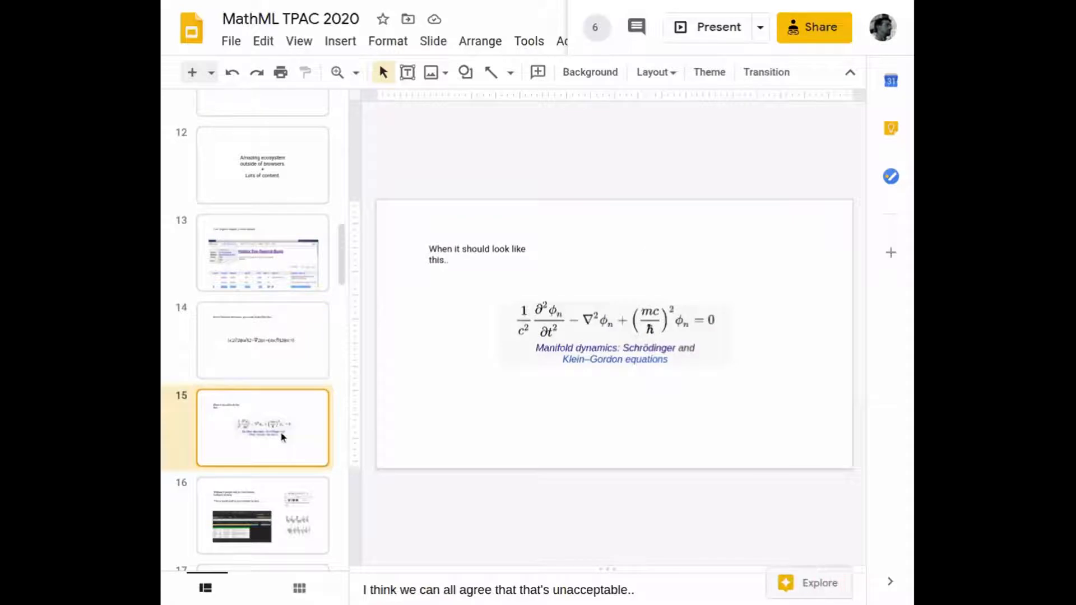
scroll(down, 3)
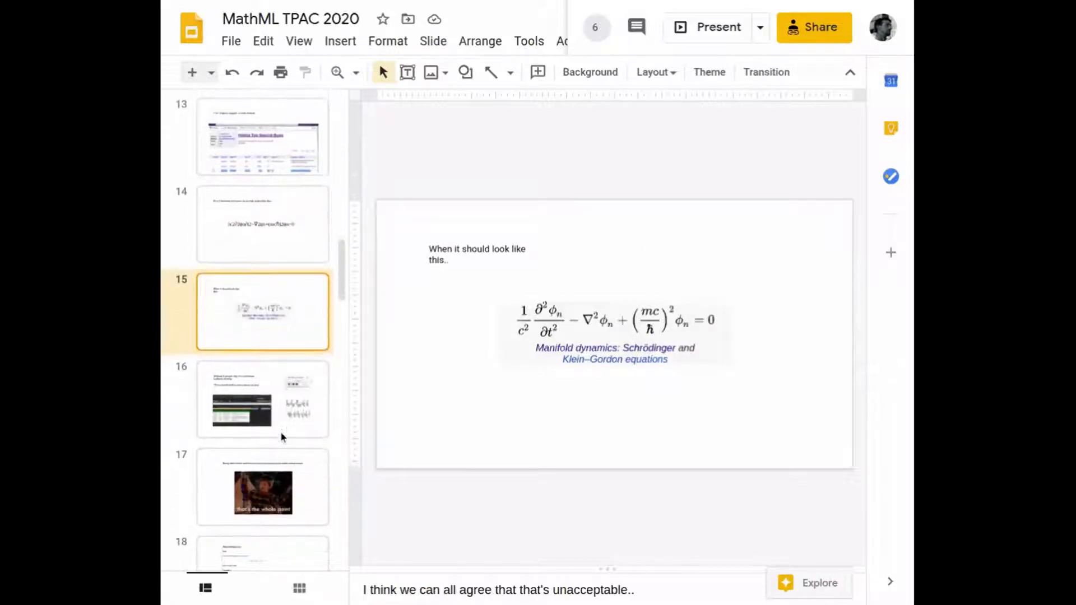
scroll(down, 3)
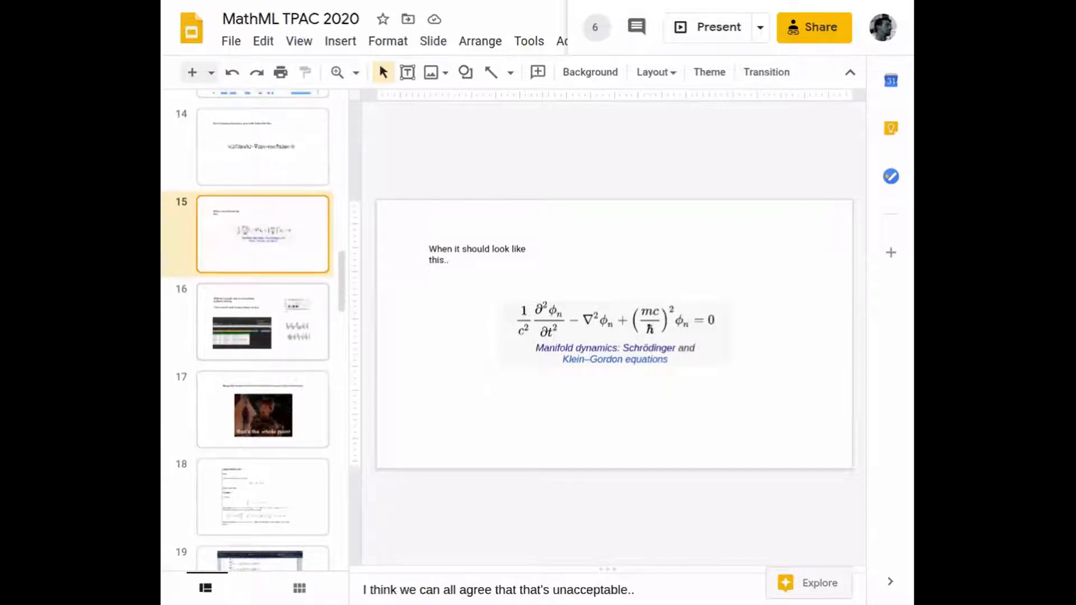
click(263, 321)
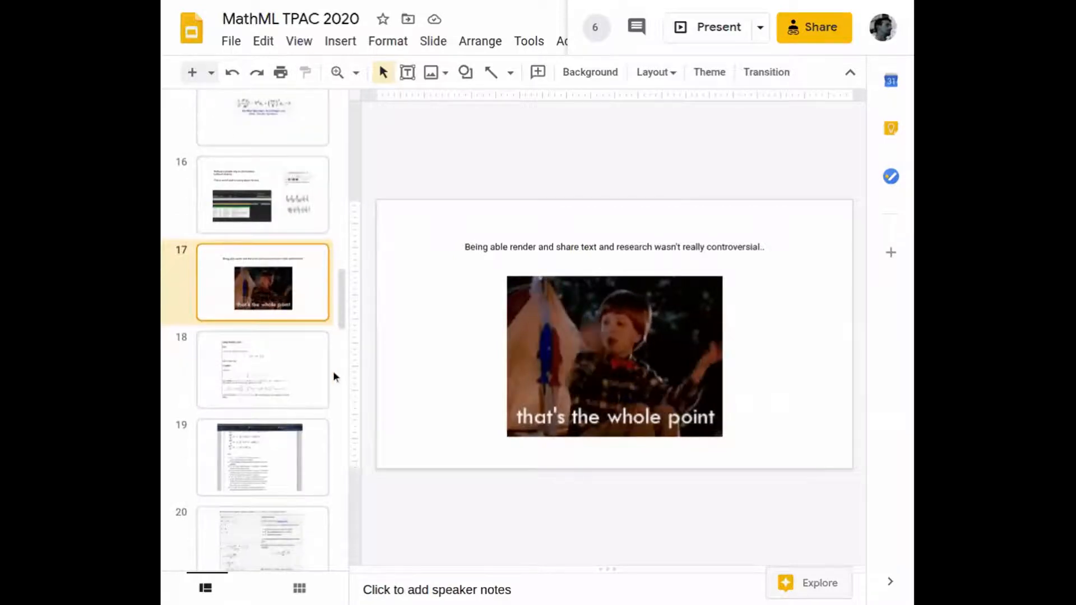
- Show slide 18, the integration-by-parts page, then slide 21 asking how to resolve this
click(262, 369)
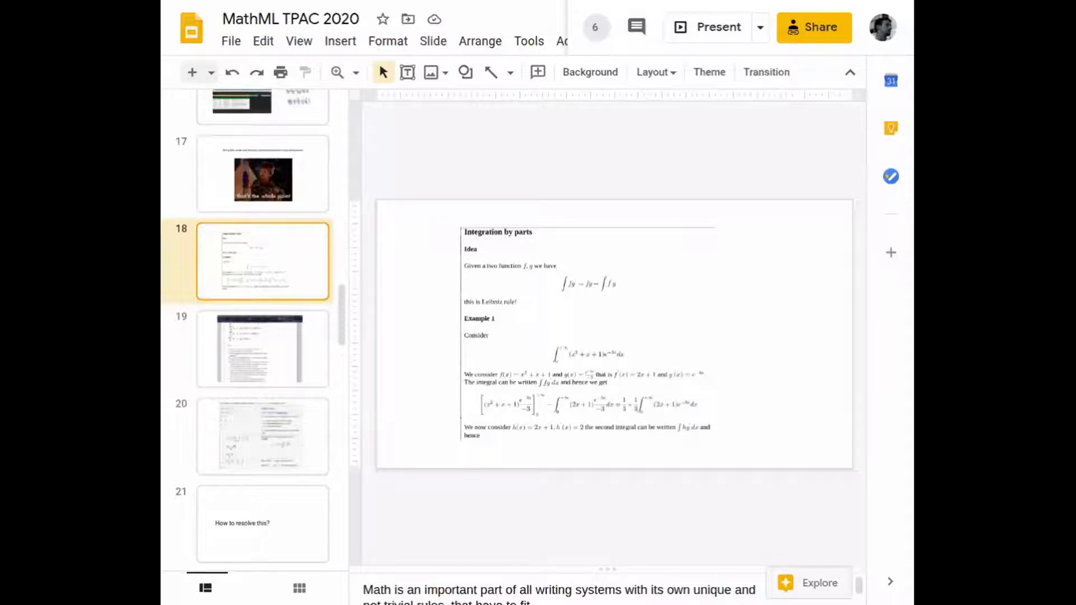
click(262, 348)
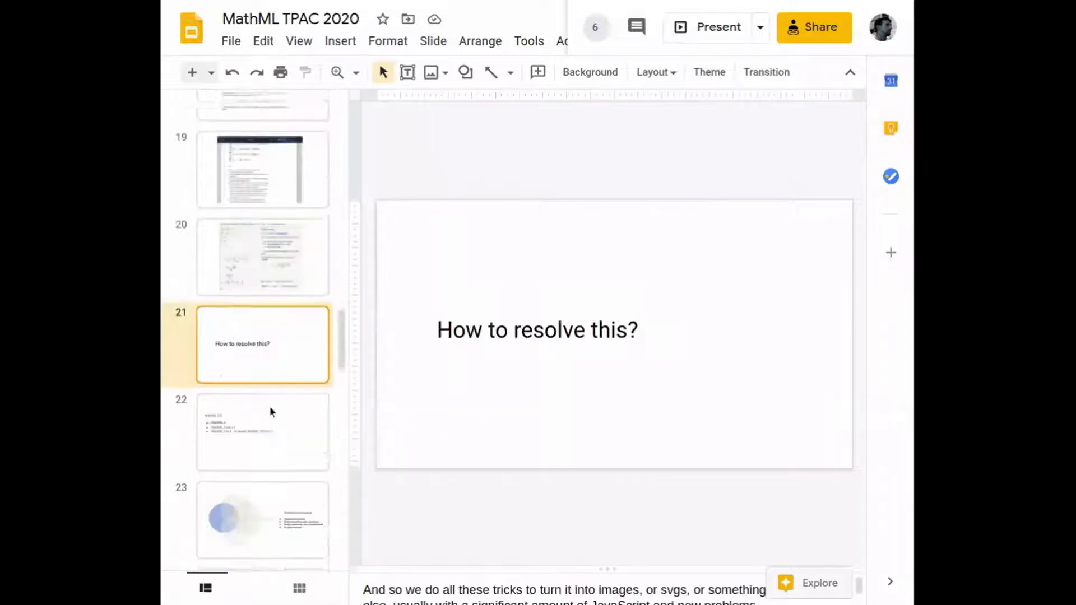
- Show slide 23 with the overlapping circles on establishing a starting point
scroll(down, 3)
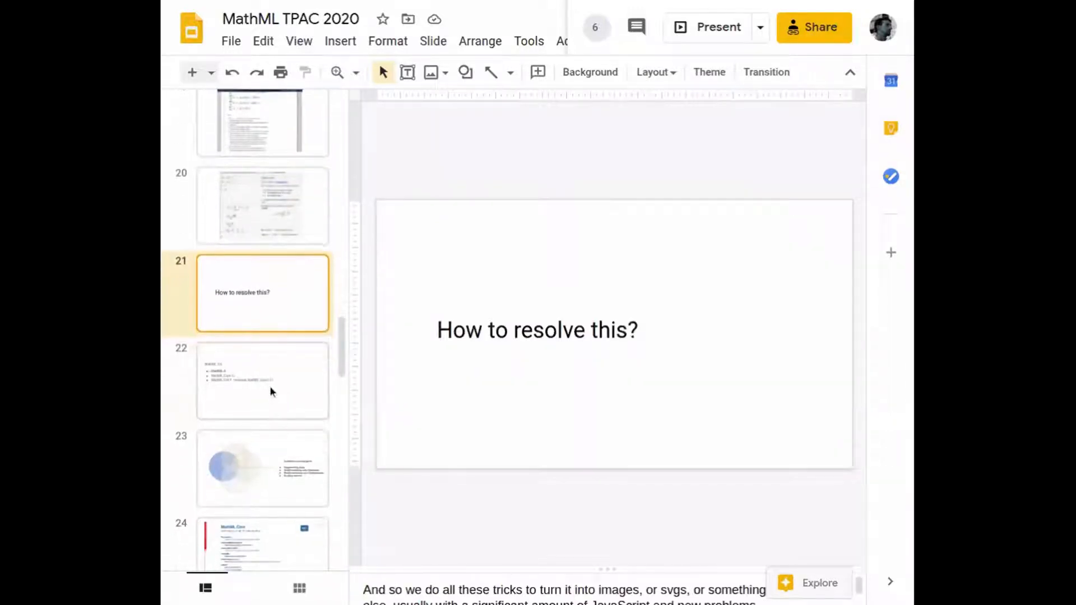
click(263, 380)
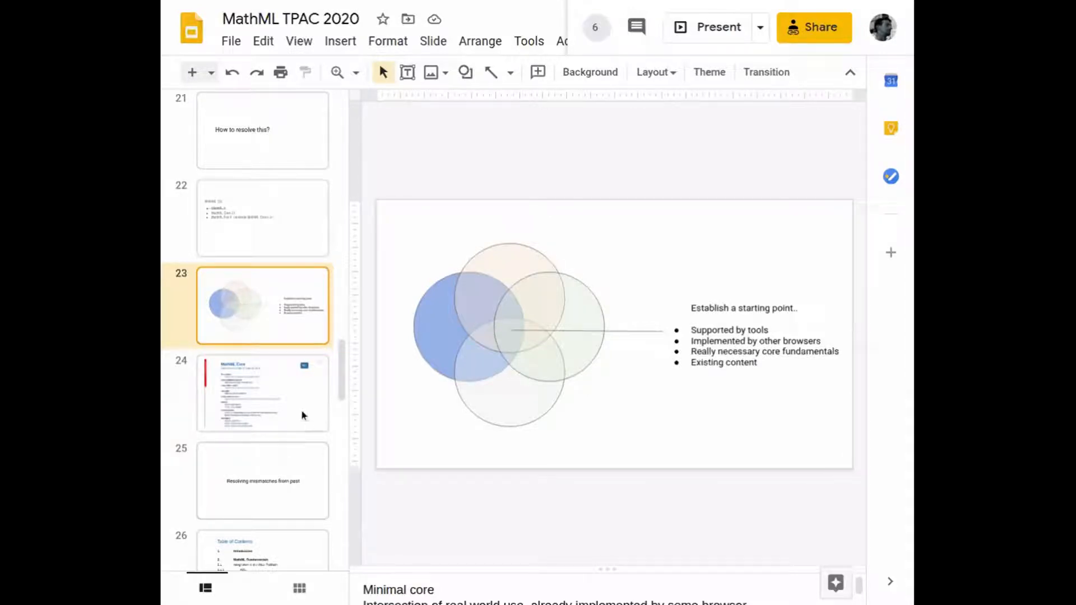
- Show slide 24 with the MathML Core spec, then slide 27 about platform expectations
click(262, 392)
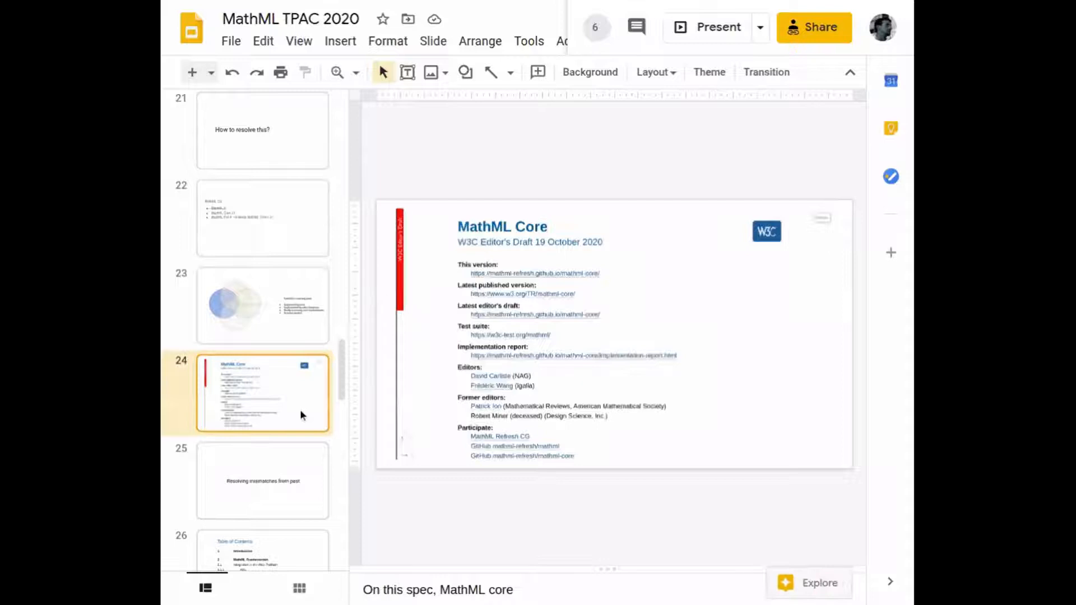
scroll(down, 3)
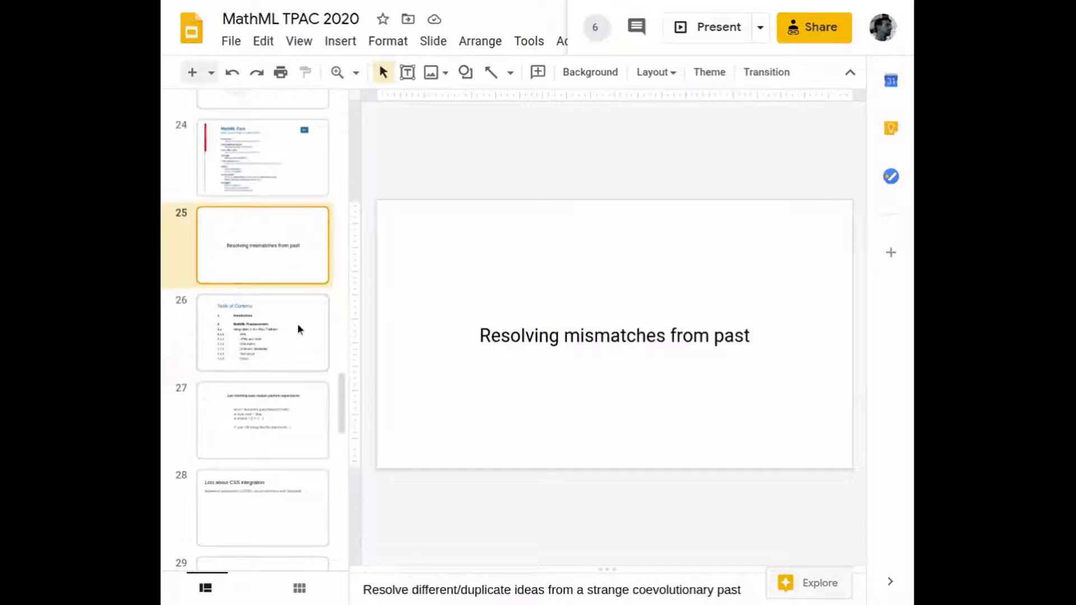
click(262, 331)
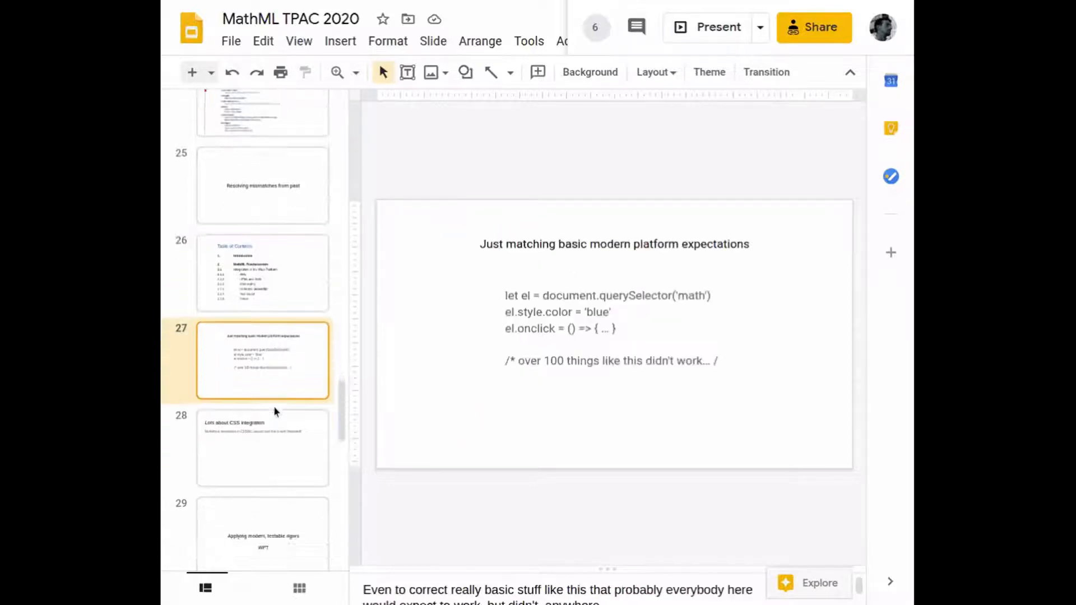
scroll(down, 3)
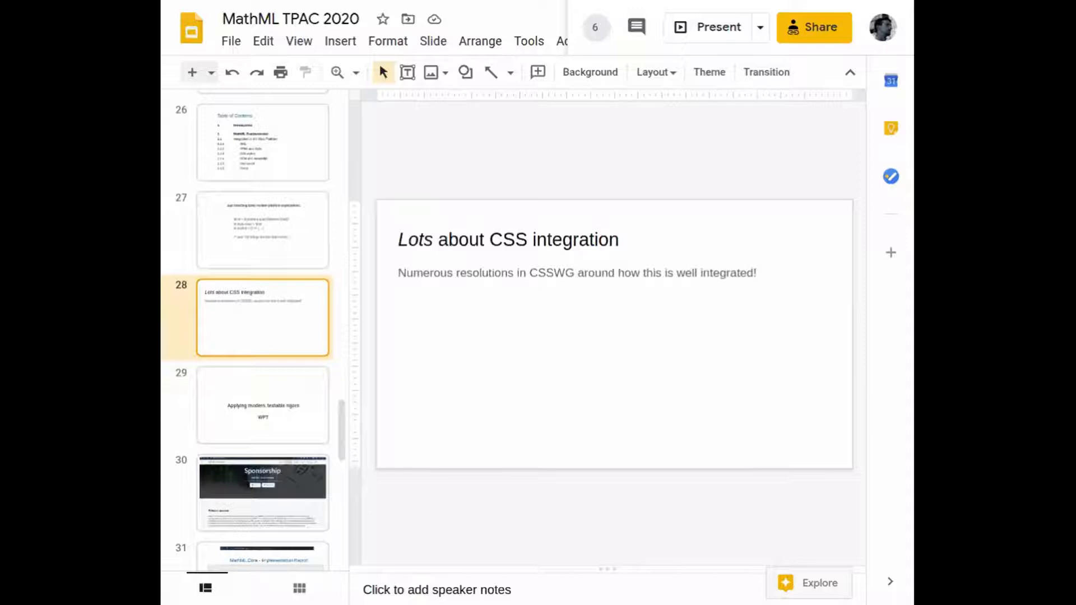
- Show slide 29 on applying modern, testable rigors, then slide 30 on MathML in Chromium sponsorship
scroll(down, 3)
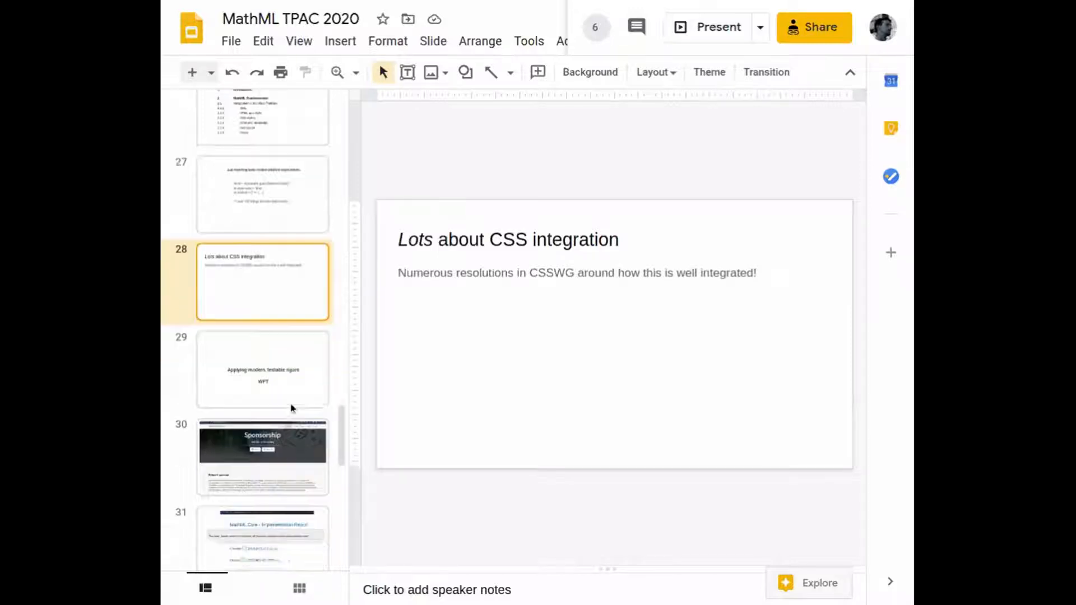
click(262, 365)
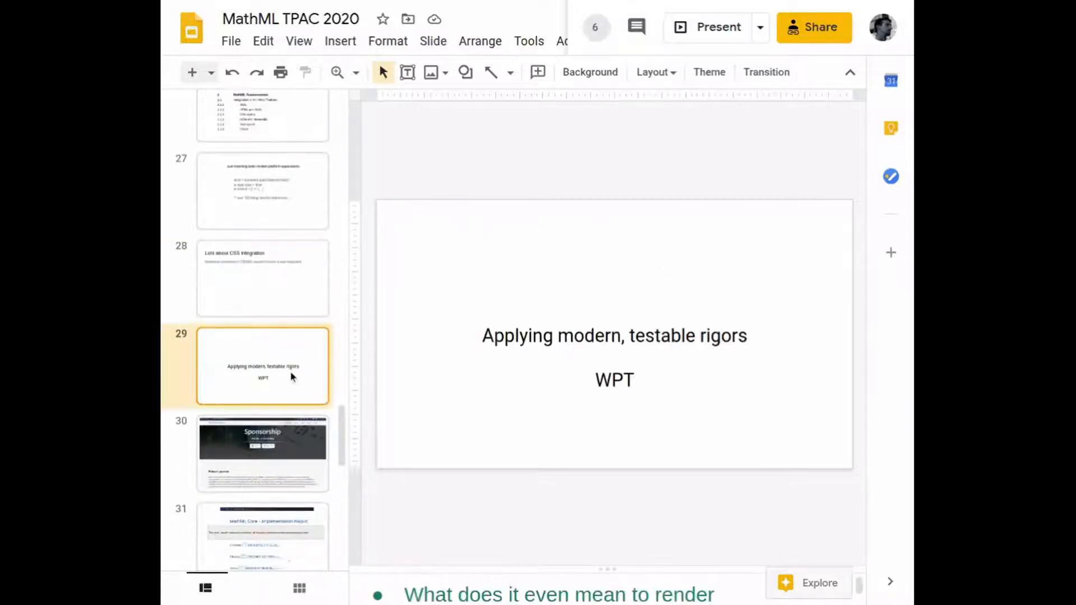
scroll(down, 3)
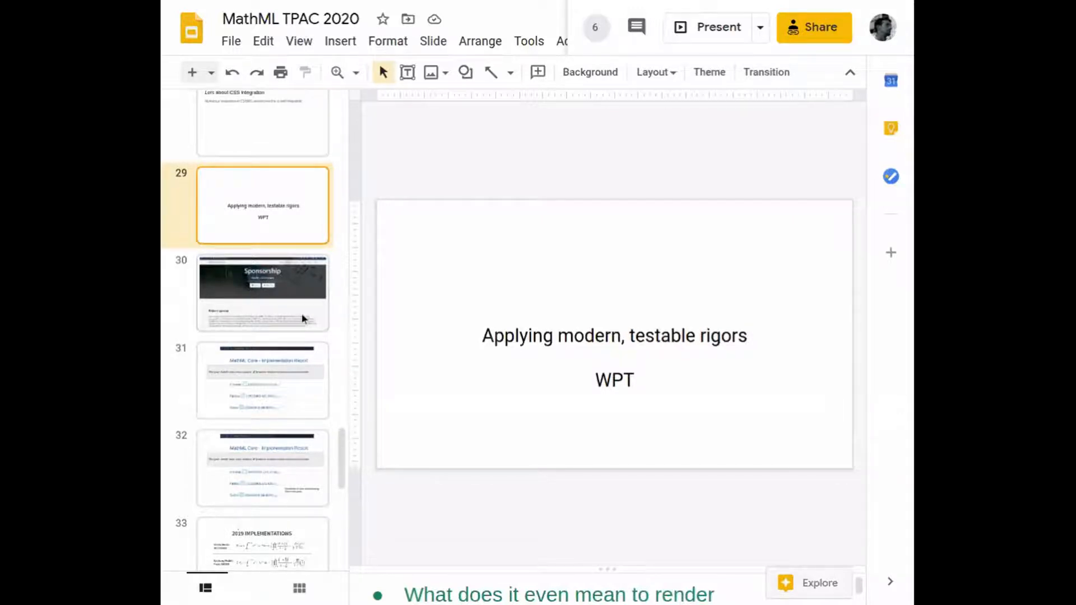
click(262, 291)
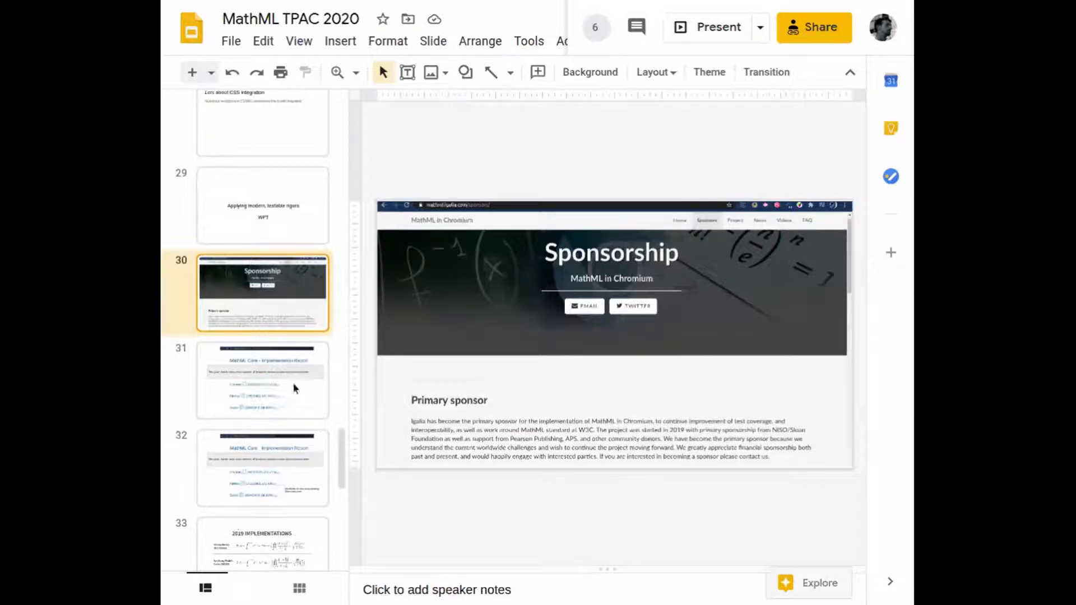
- Show the Implementation Report and annotated test results, the 2019 implementations slide, then the finishing-L1-in-Chromium slide
click(262, 380)
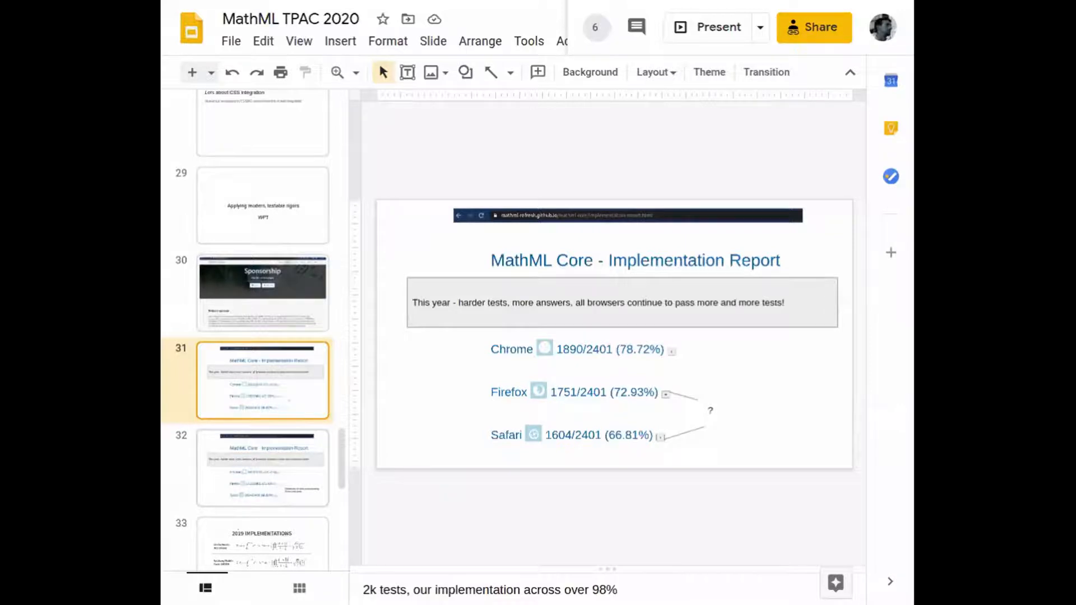
click(262, 468)
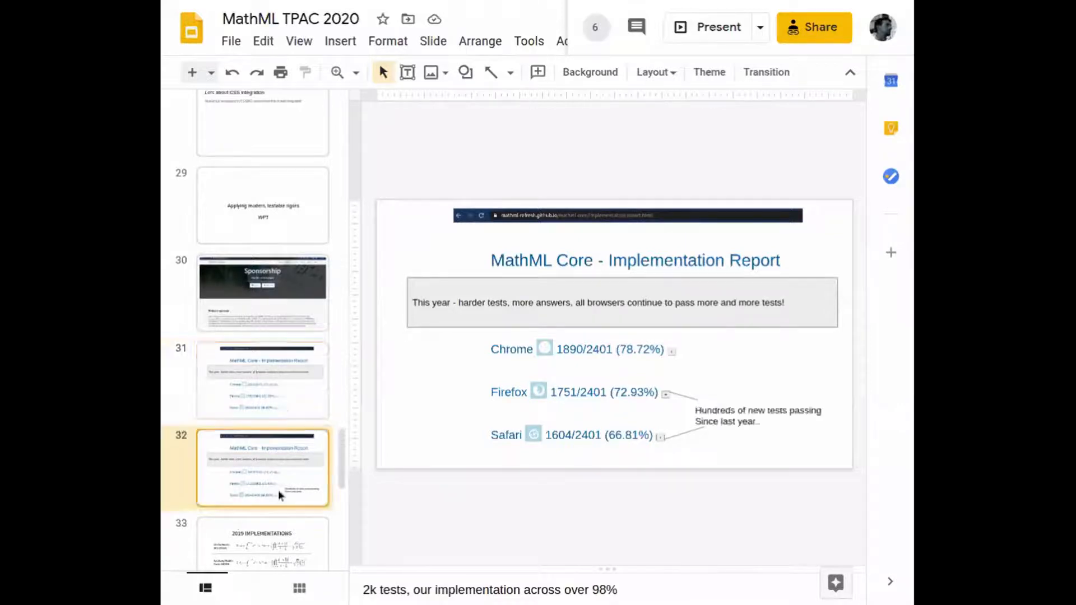
scroll(down, 3)
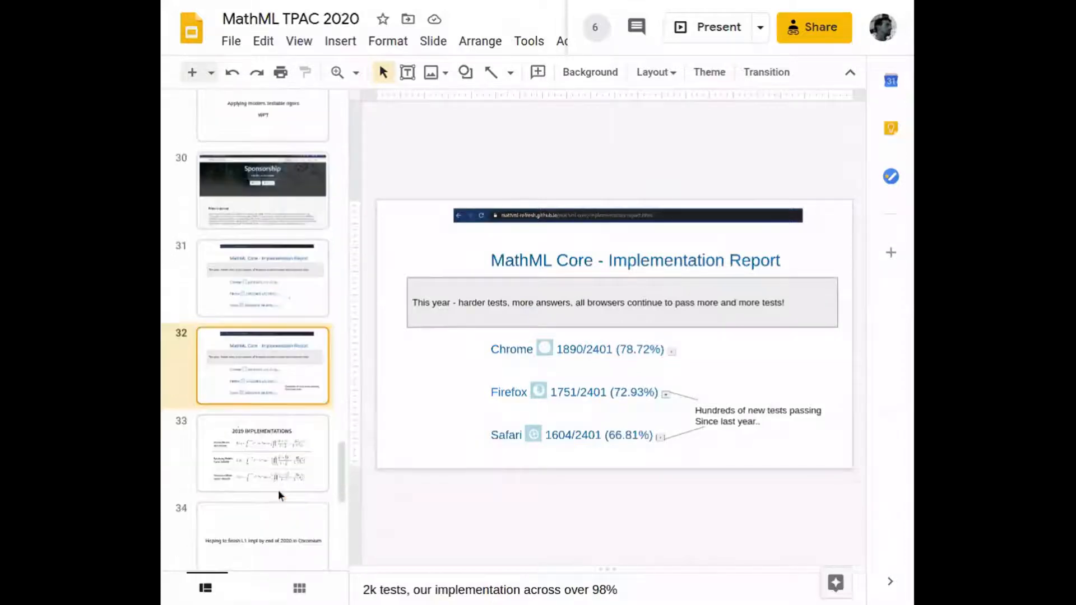
scroll(down, 3)
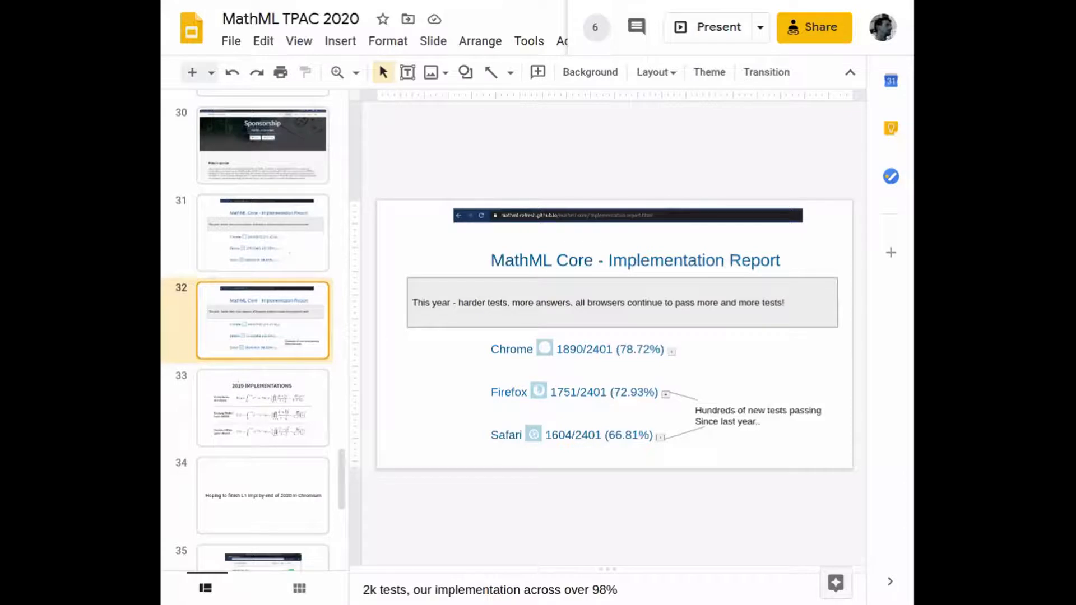
click(262, 408)
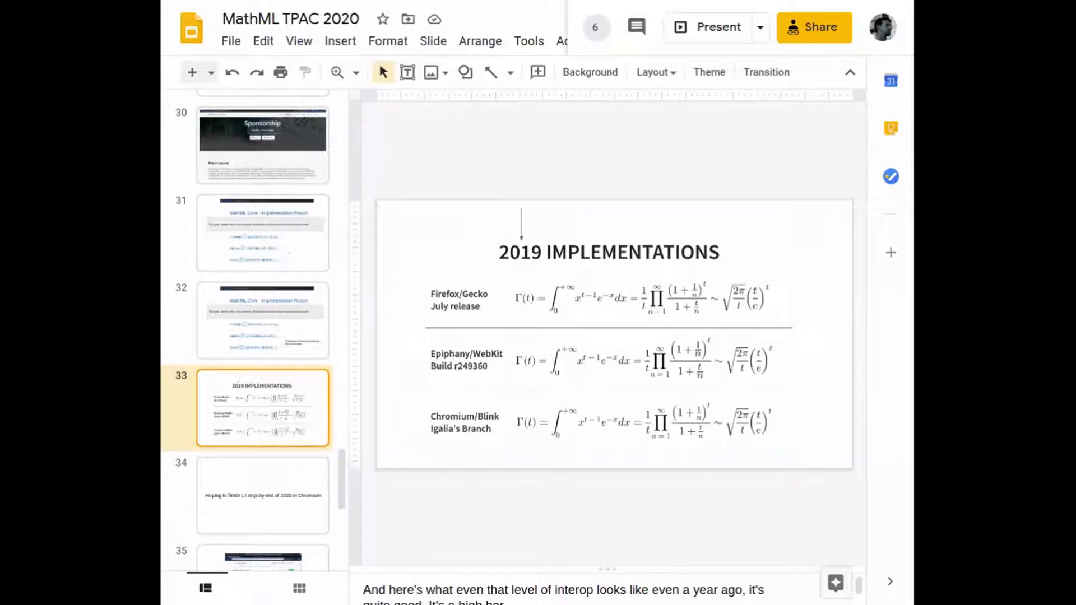
click(263, 494)
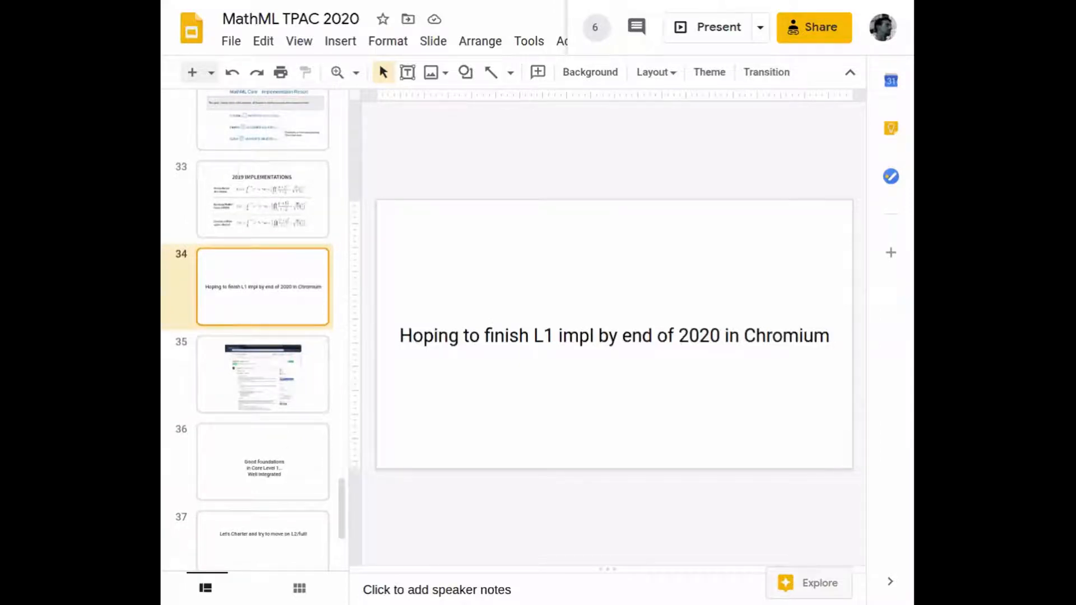
- Show slides 35-38 (TAG review, Core Level 1 foundations, chartering, low-level capabilities), then switch to the TPAC Breakout page
click(262, 374)
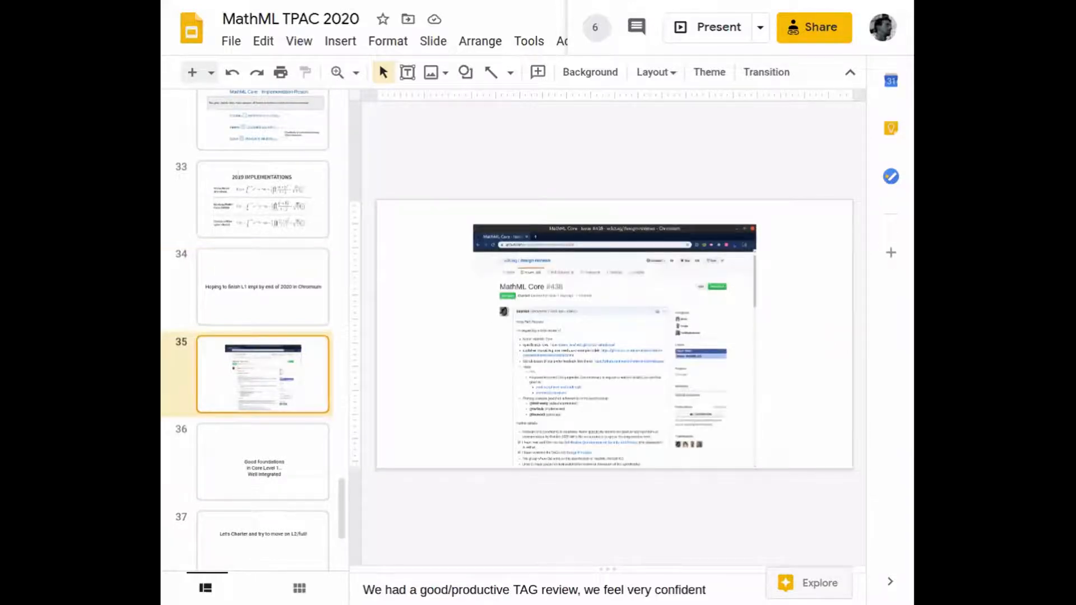
click(262, 460)
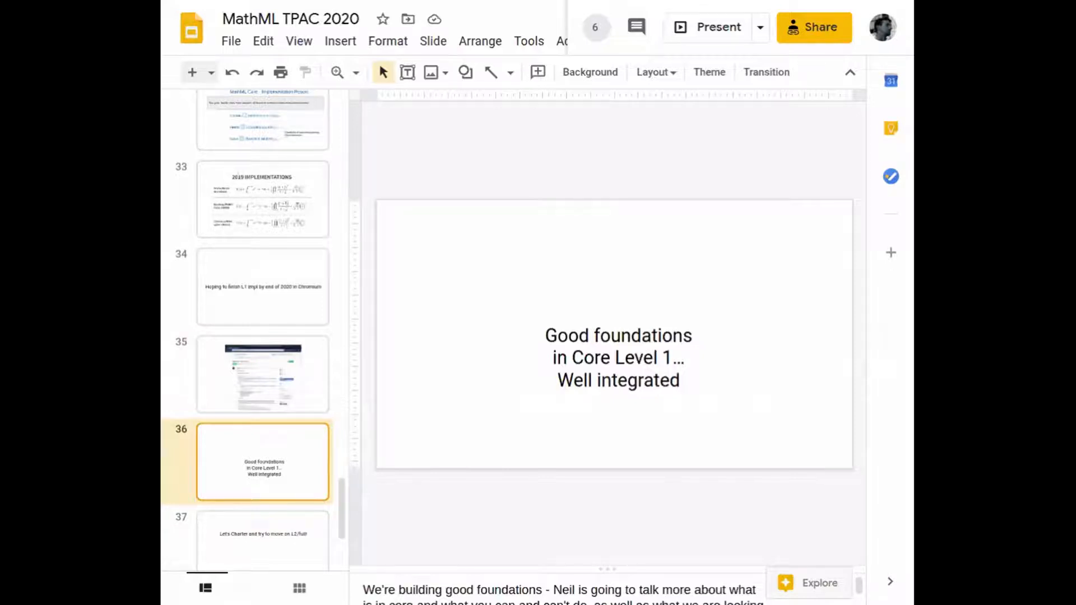
mouse_move(274, 501)
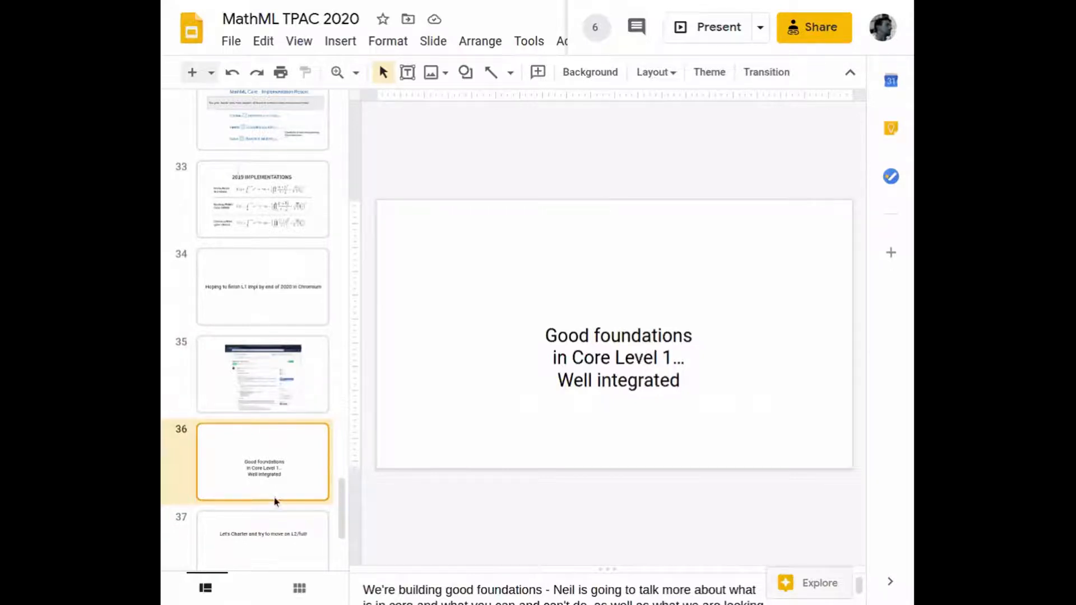
click(262, 471)
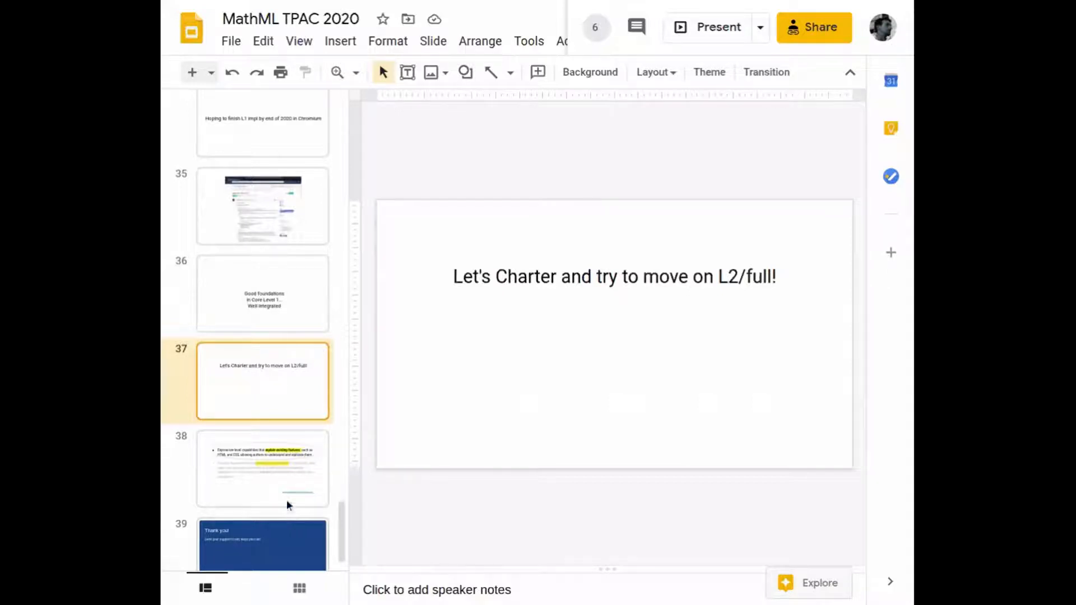
click(263, 468)
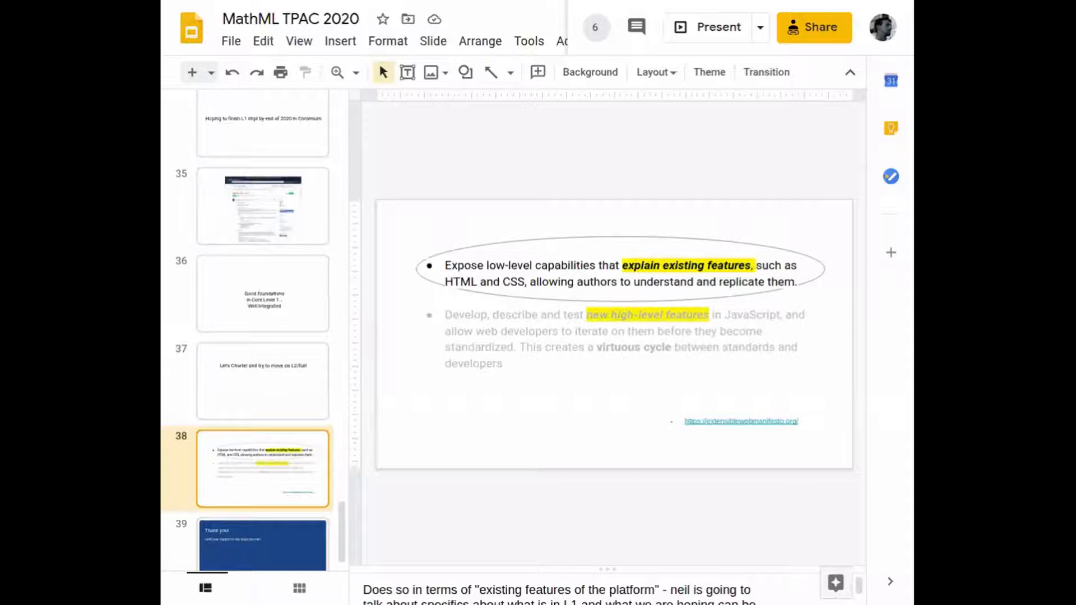
click(262, 525)
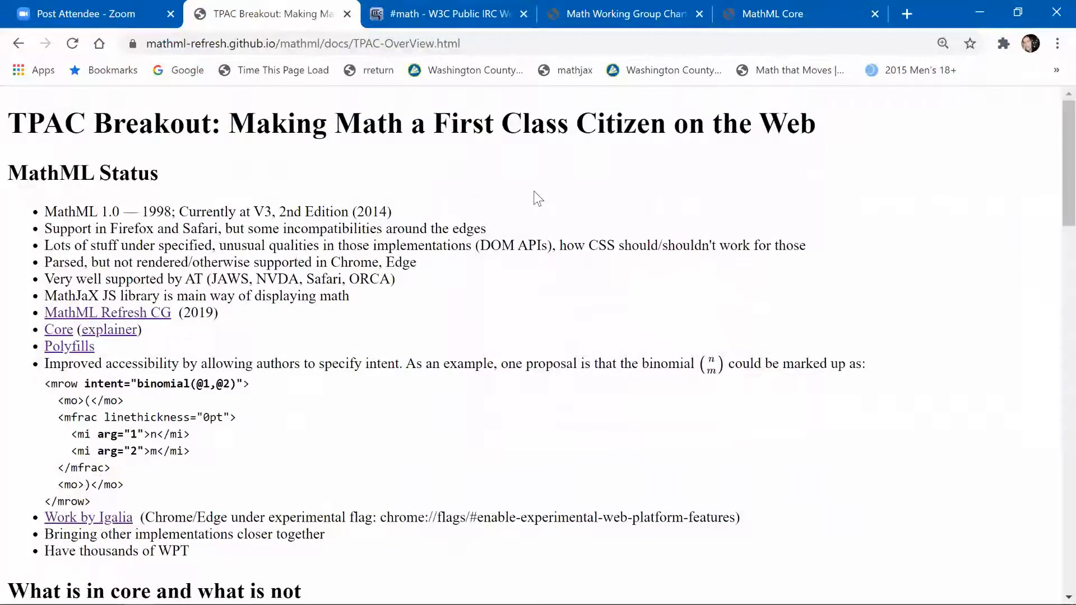
- Scroll from MathML Status down to the 'What is in core and what is not' lists
scroll(down, 3)
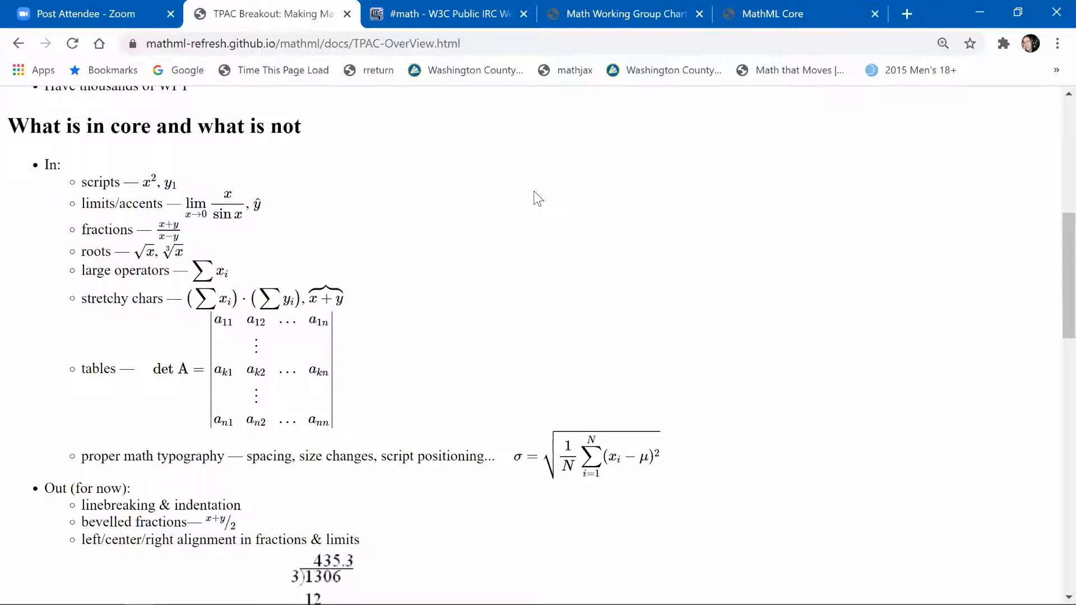
scroll(down, 3)
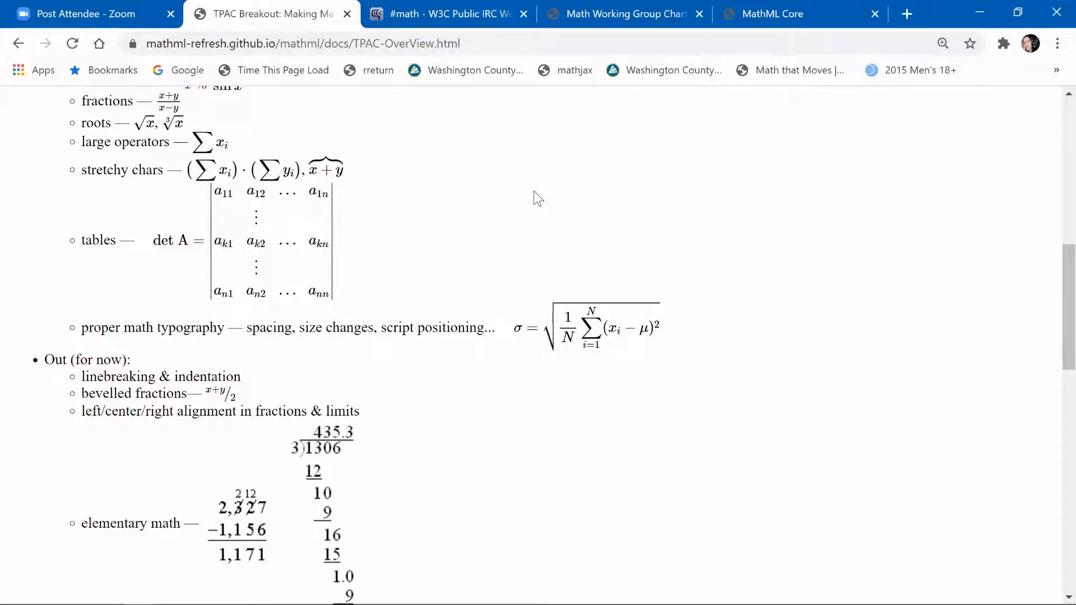
- Scroll through the rest of the 'Out (for now)' list to the 'Moving towards a WG' heading
scroll(down, 3)
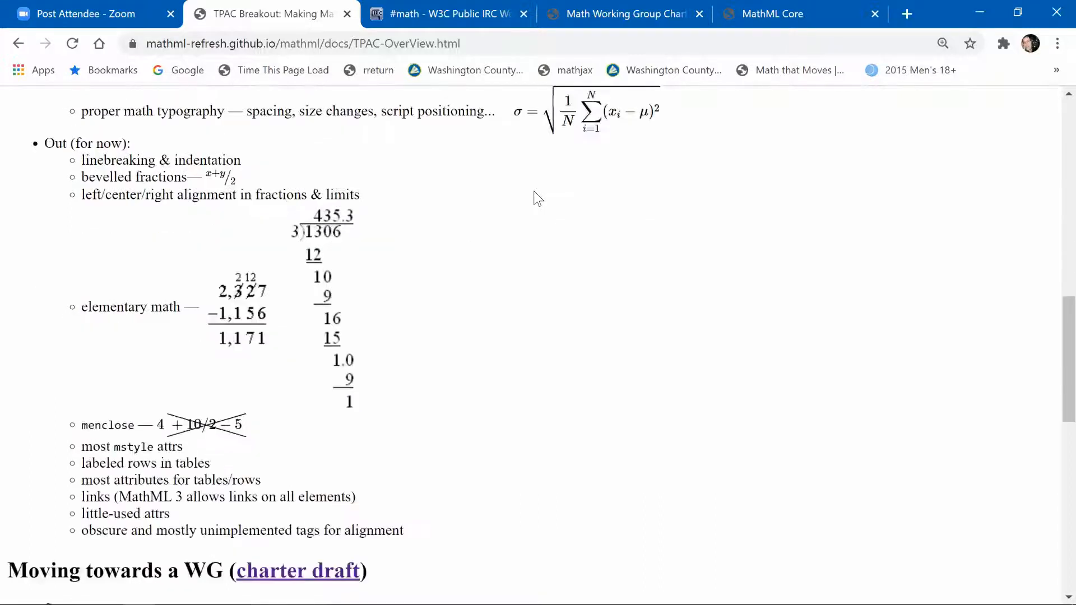
scroll(down, 3)
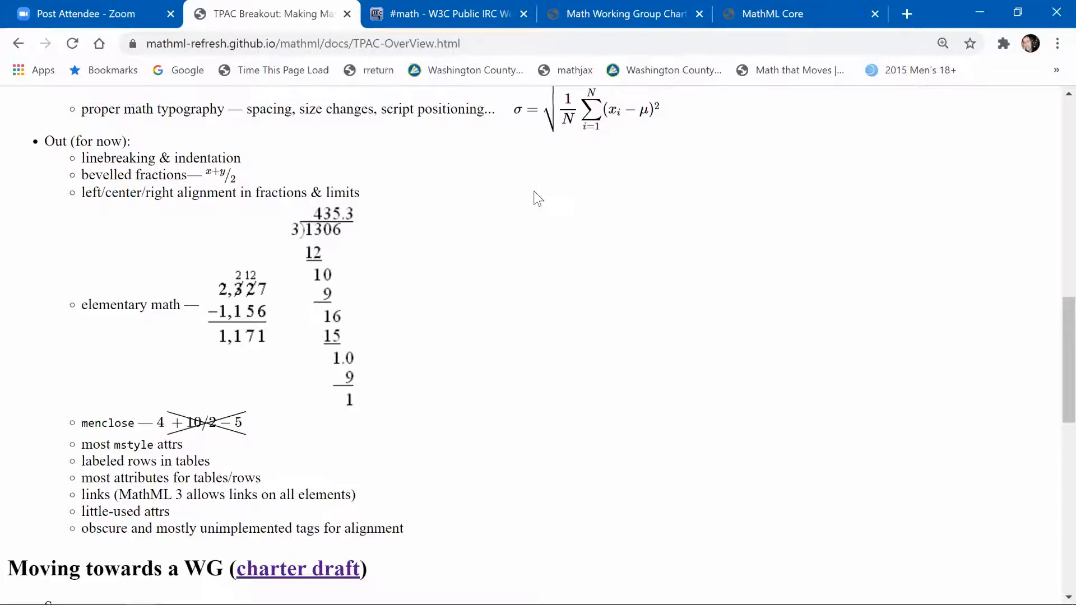
- Scroll past the WG charter scope and deliverables until the Discussion Topics list is fully visible
scroll(down, 3)
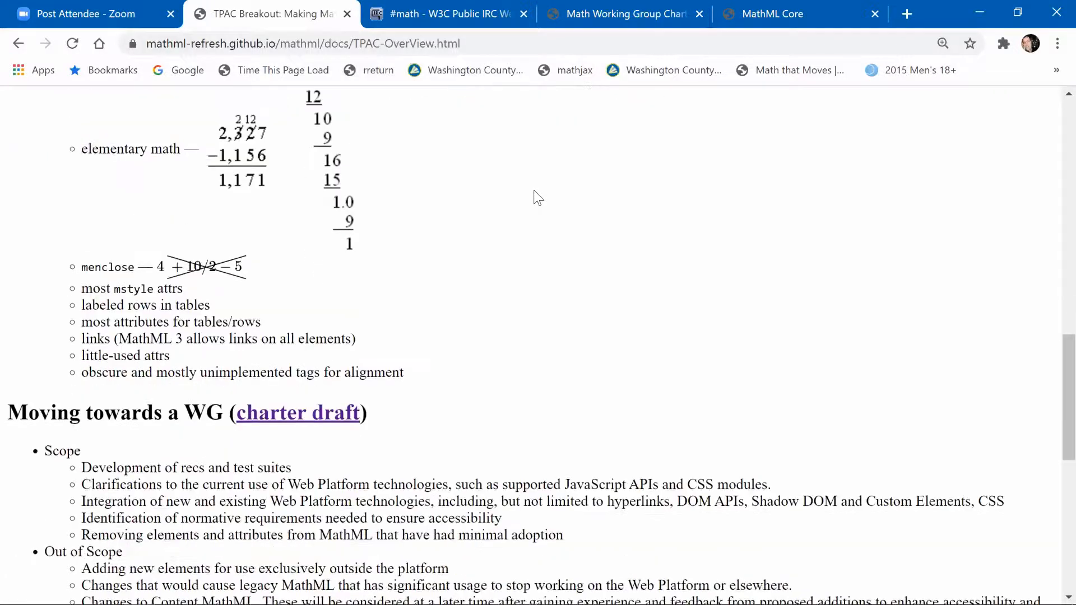
scroll(down, 3)
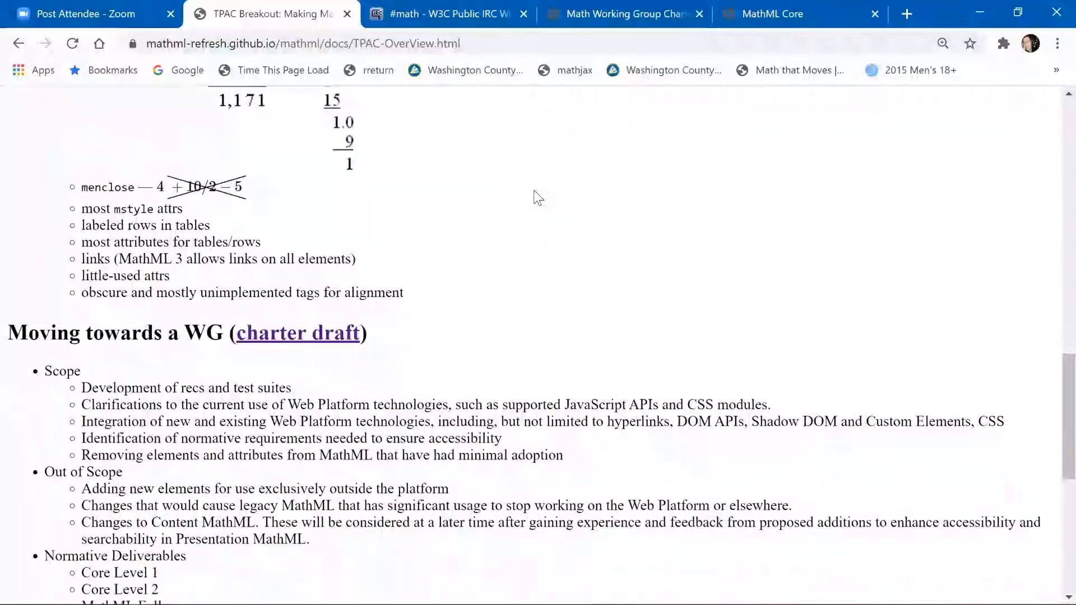
scroll(down, 3)
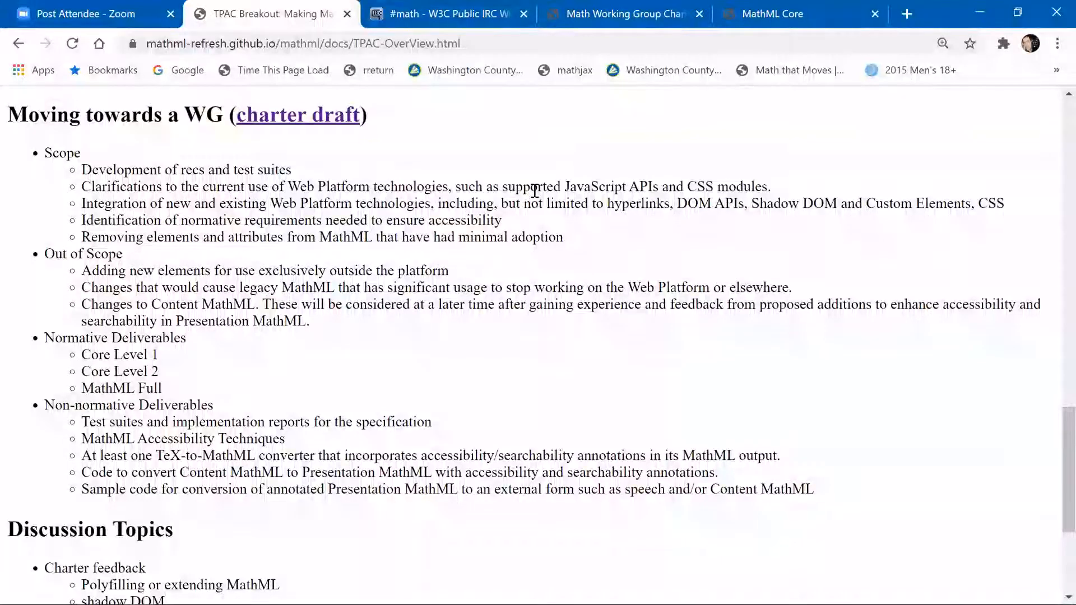
scroll(down, 3)
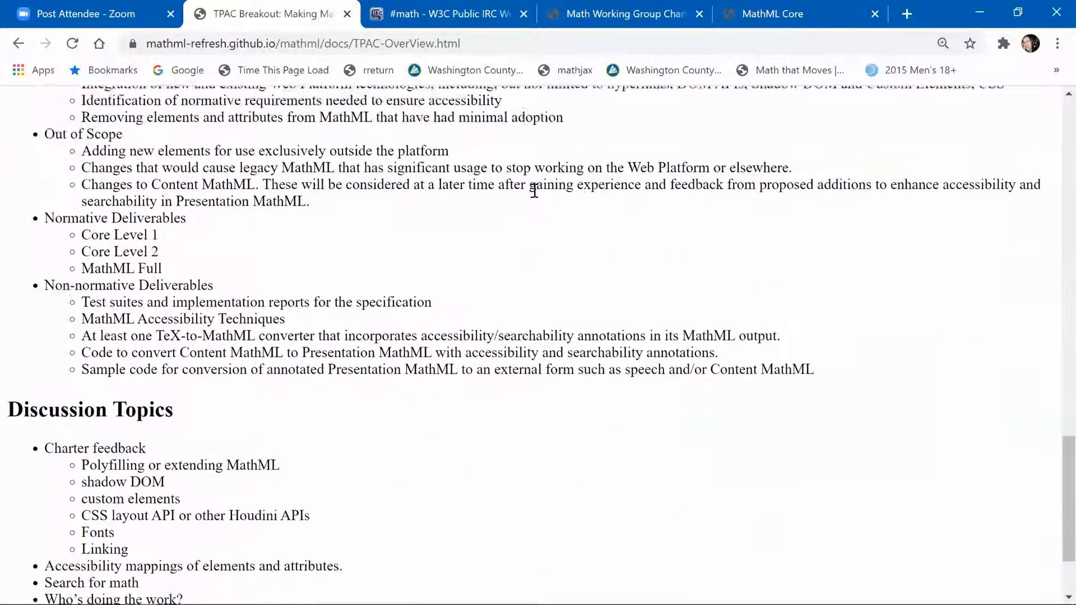
scroll(down, 3)
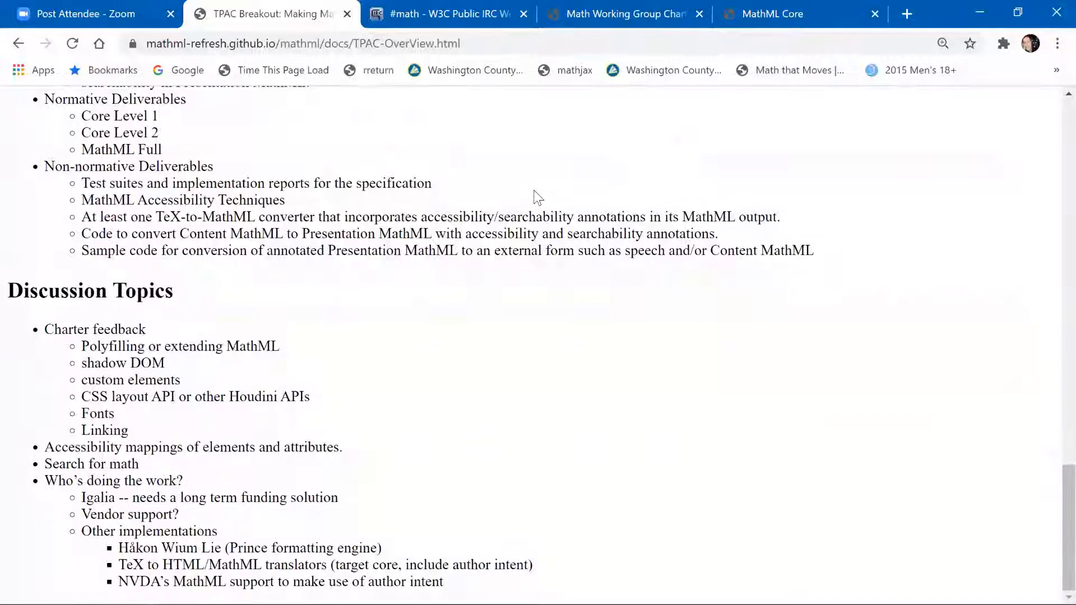